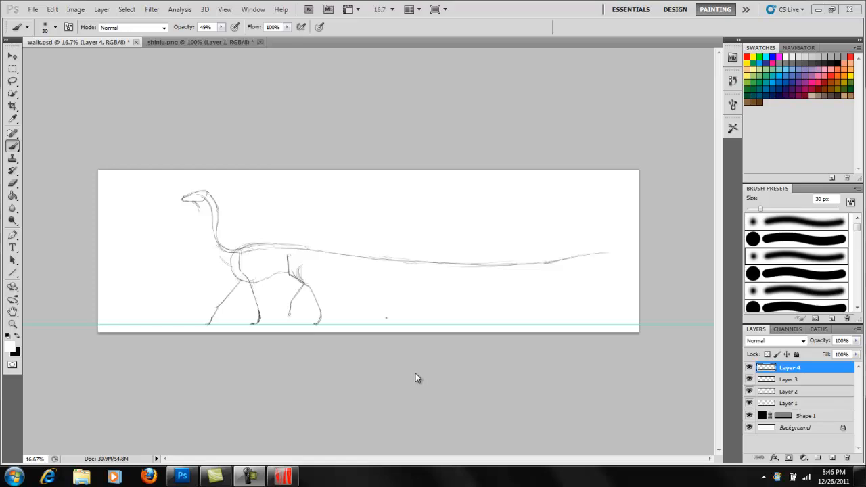
pyautogui.moveTo(390, 362)
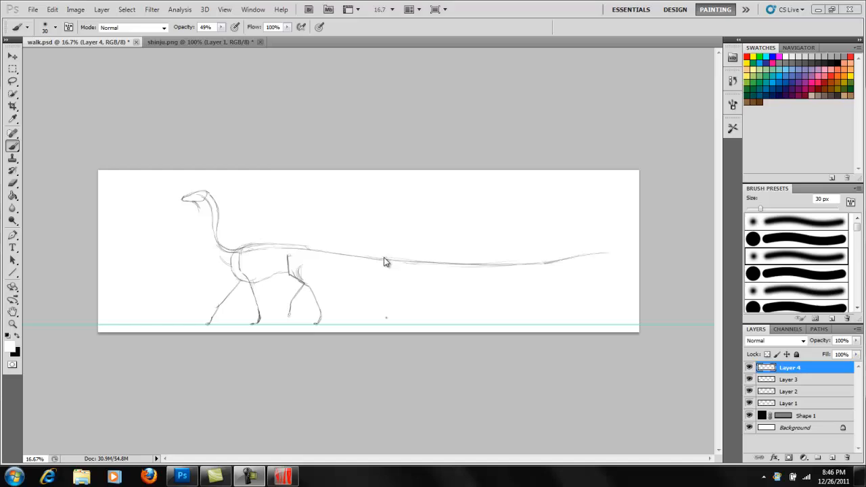
pyautogui.moveTo(420, 290)
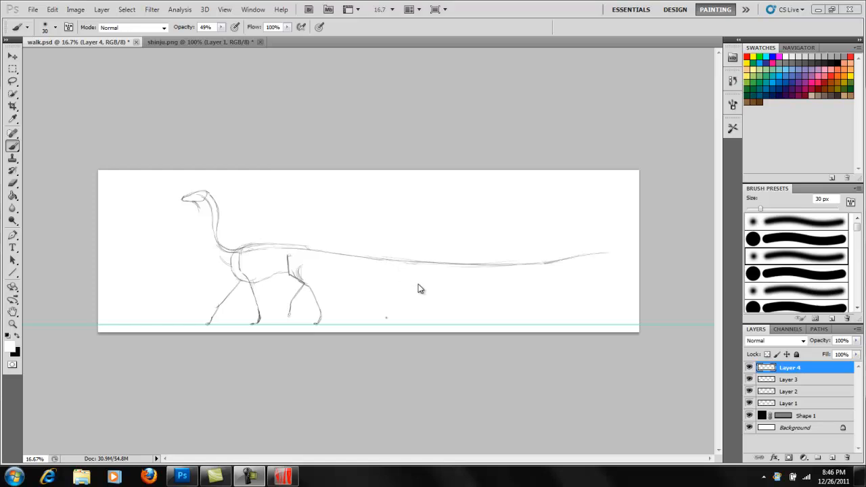
pyautogui.moveTo(414, 286)
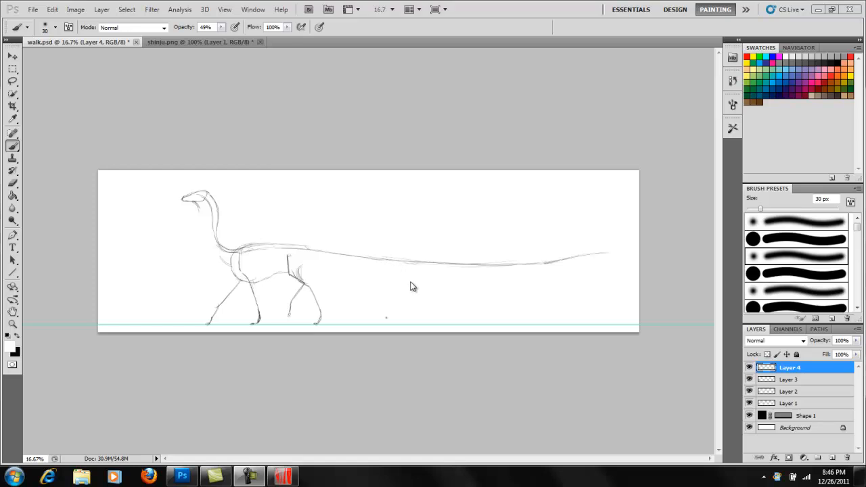
pyautogui.moveTo(419, 295)
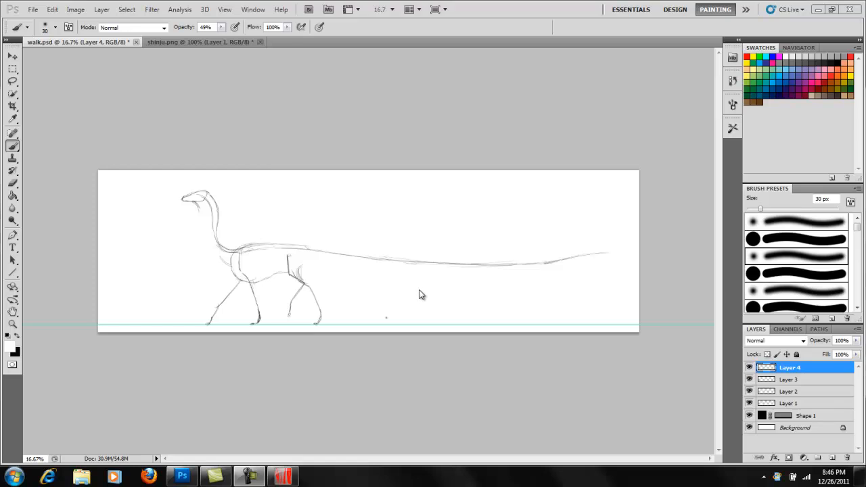
pyautogui.moveTo(422, 301)
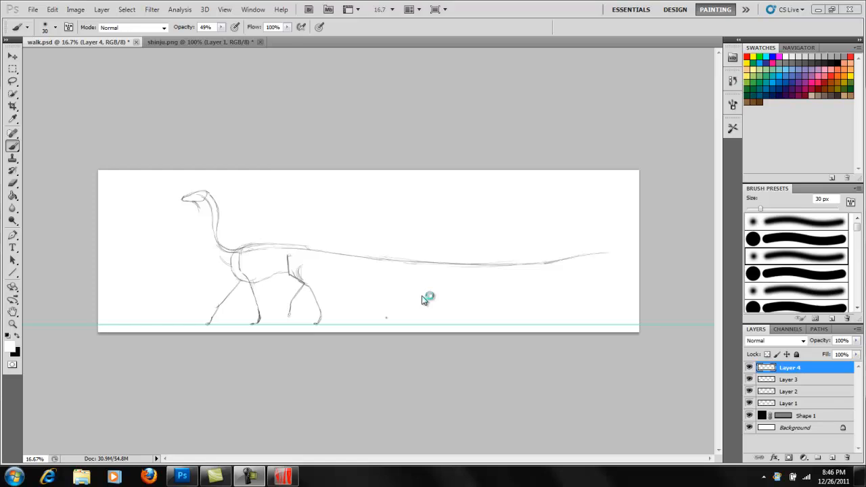
pyautogui.moveTo(193, 157)
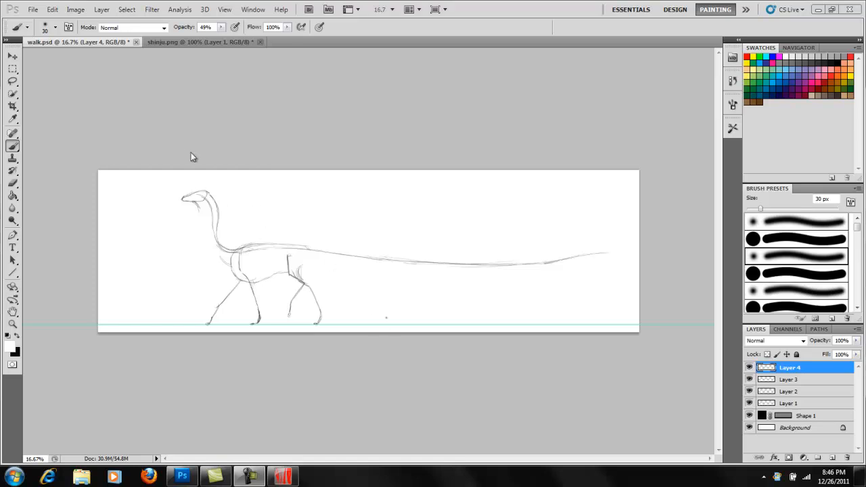
pyautogui.moveTo(254, 161)
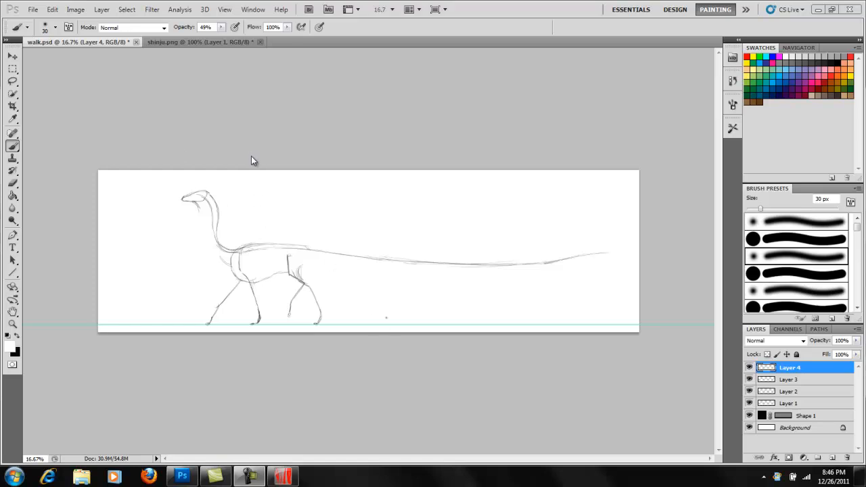
pyautogui.moveTo(264, 168)
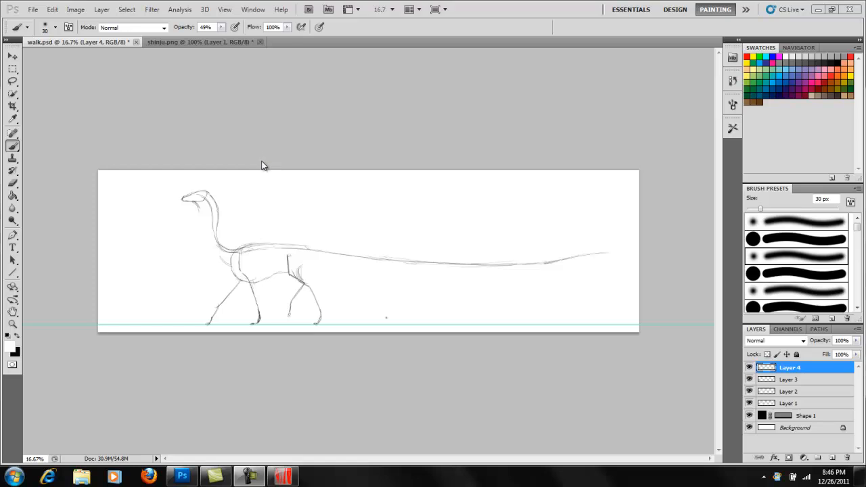
pyautogui.moveTo(265, 174)
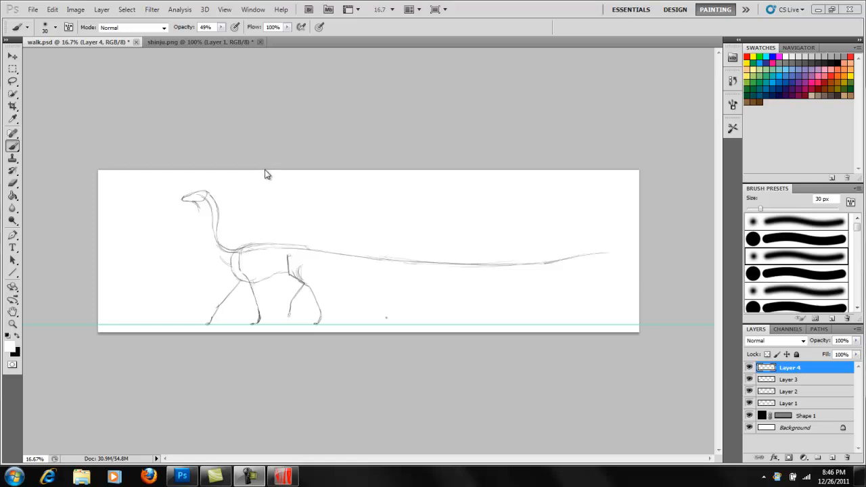
pyautogui.moveTo(274, 181)
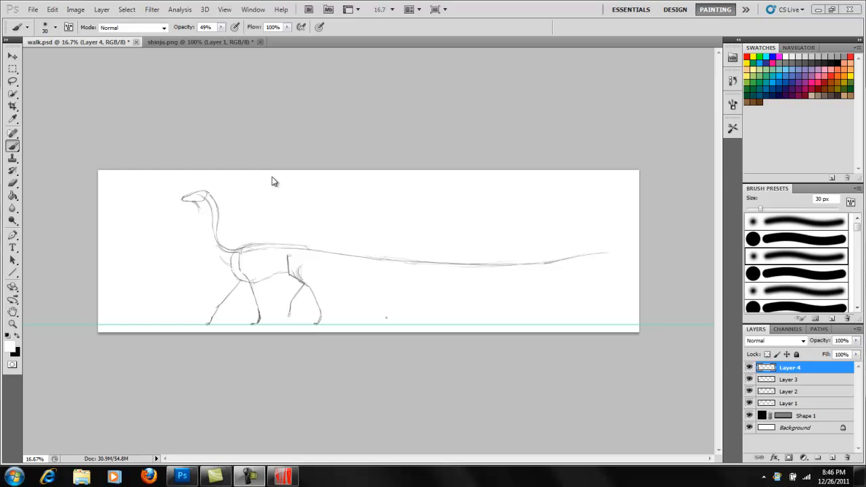
pyautogui.moveTo(262, 123)
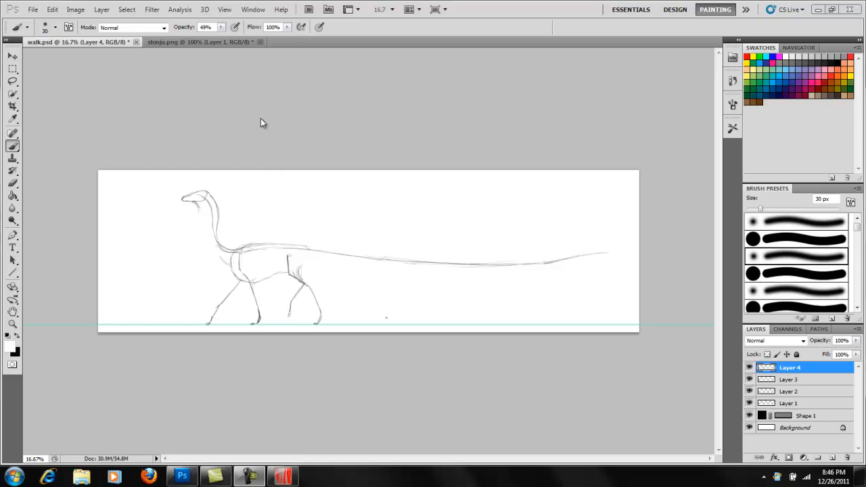
# Show the Animation panel via the Window menu, convert it to frame animation and back to timeline
pyautogui.click(253, 8)
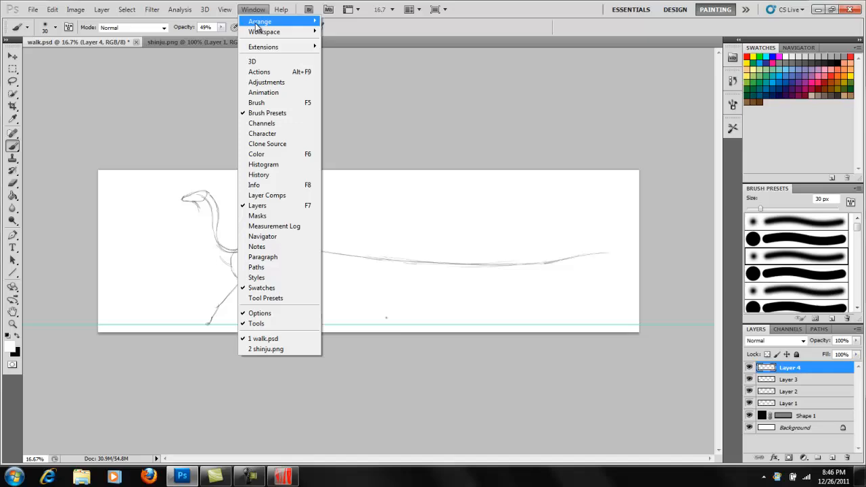
pyautogui.click(262, 92)
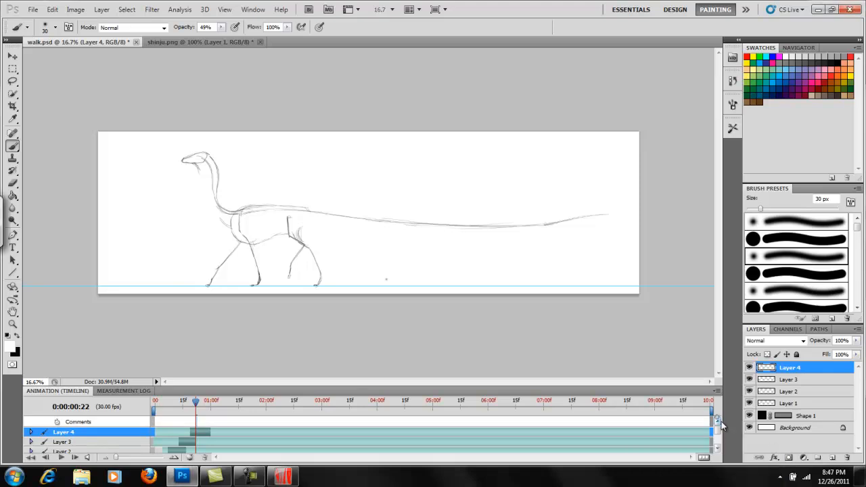
pyautogui.click(717, 391)
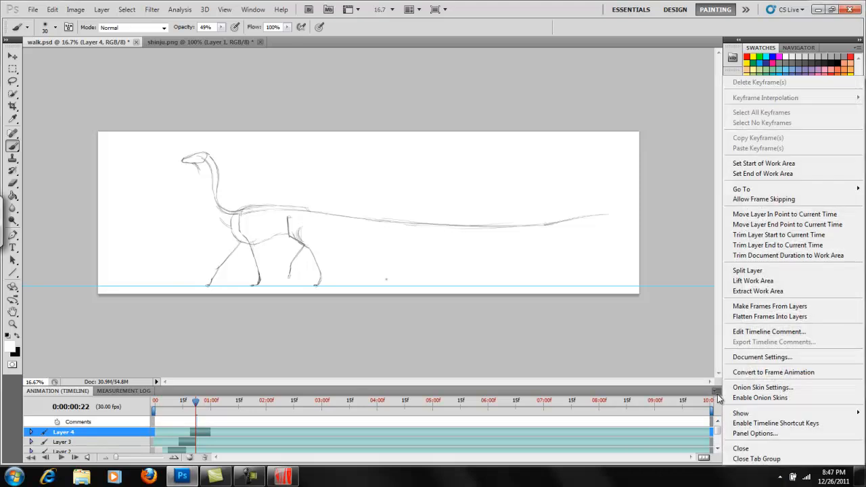
pyautogui.moveTo(763, 387)
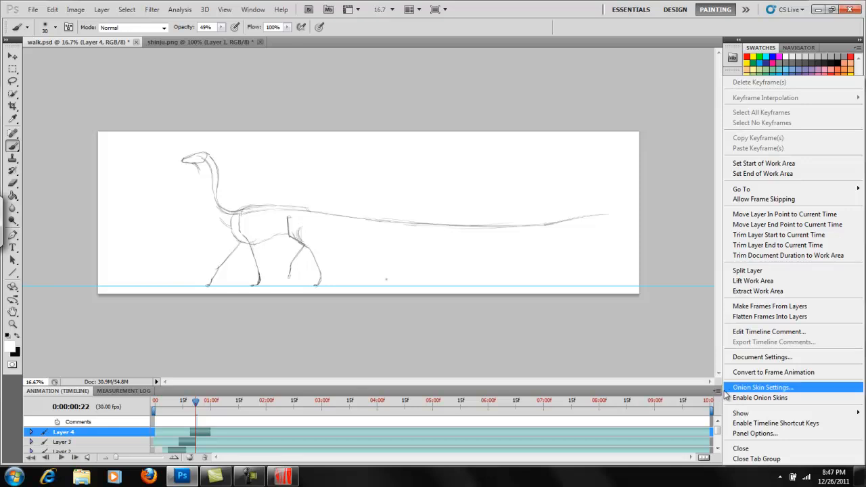
pyautogui.moveTo(774, 372)
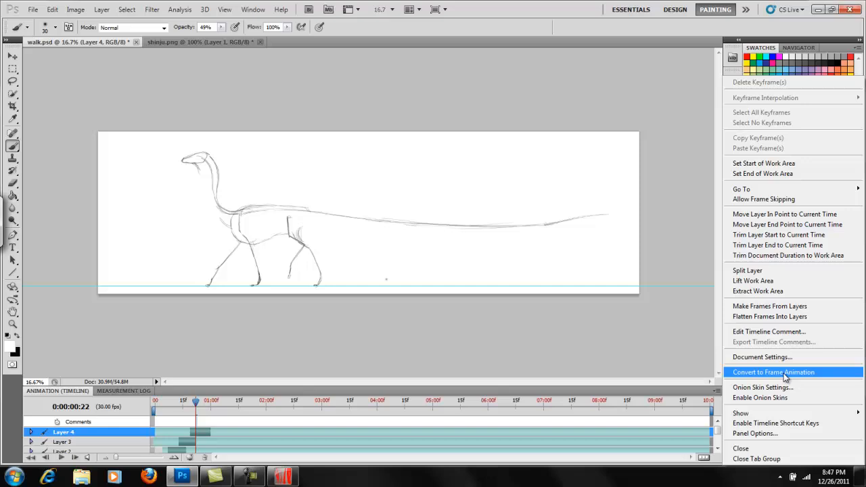
pyautogui.click(774, 372)
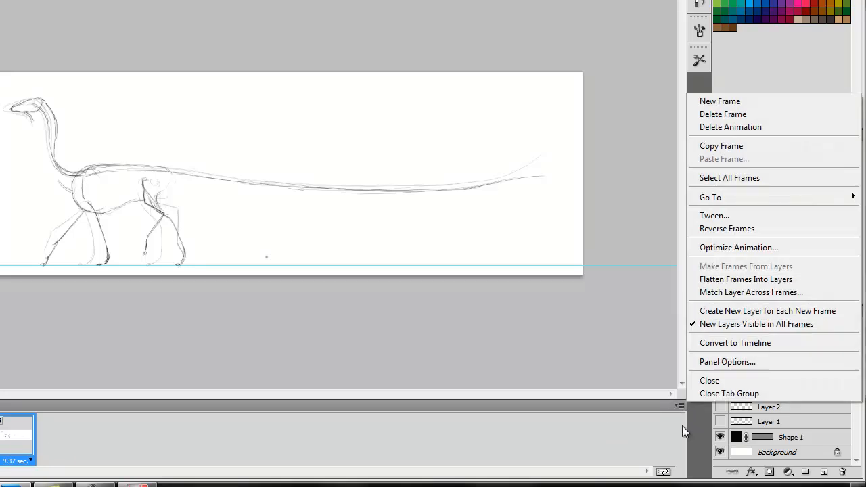
pyautogui.moveTo(735, 342)
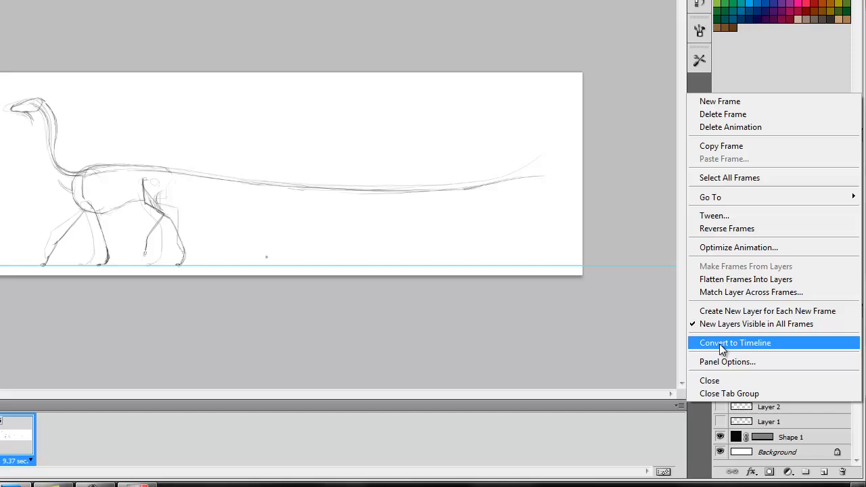
pyautogui.click(734, 342)
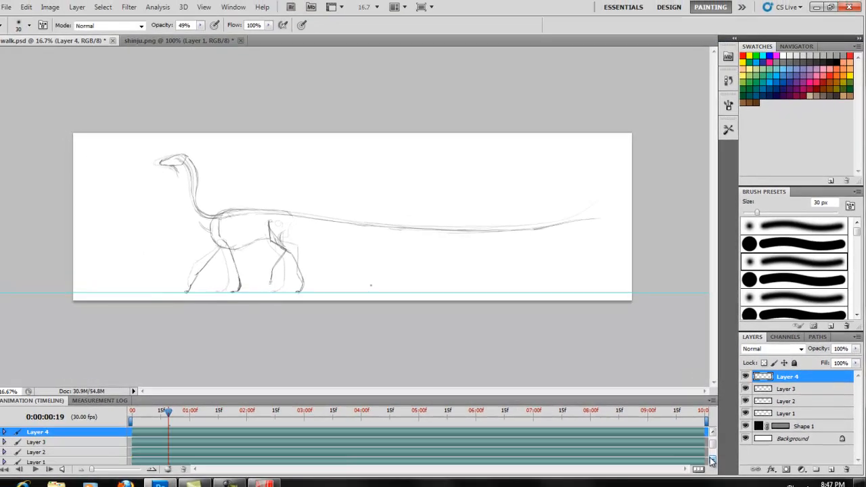
# Scroll the timeline layer list and select Layer 1 of the walk cycle
pyautogui.scroll(-3)
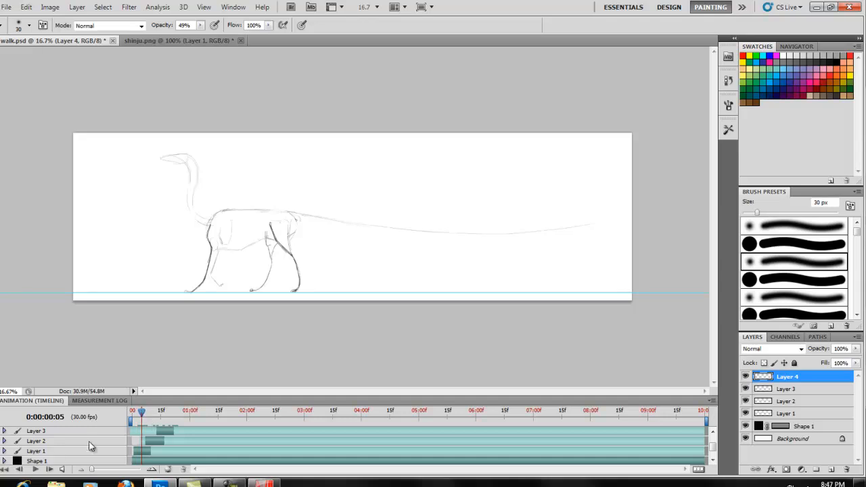
pyautogui.click(787, 413)
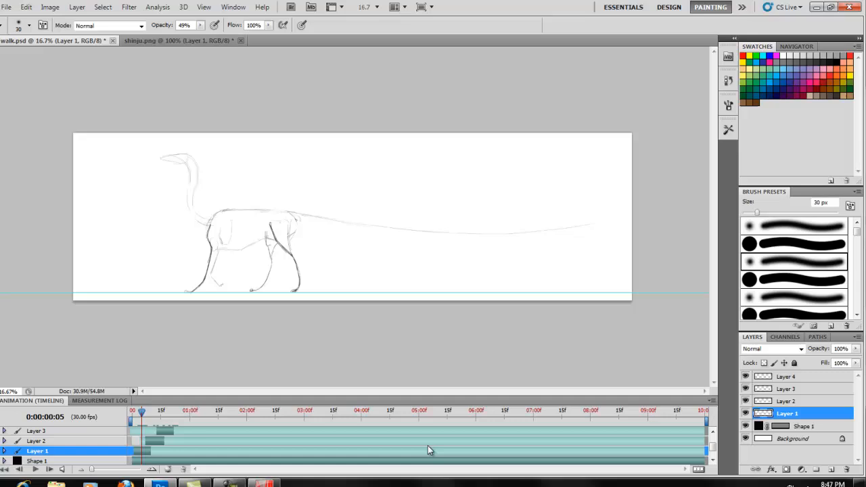
pyautogui.moveTo(138, 474)
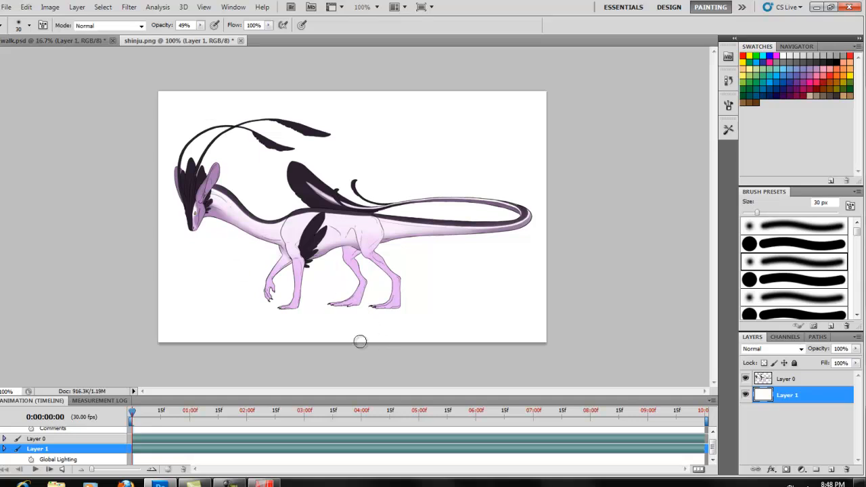
pyautogui.moveTo(115, 105)
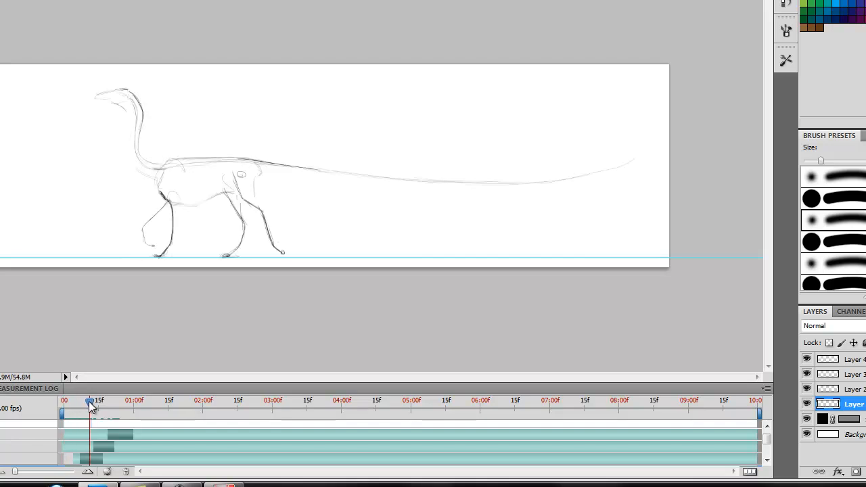
# Scrub the current-time indicator across the first frames and back to the start
pyautogui.moveTo(89, 403); pyautogui.dragTo(110, 403)
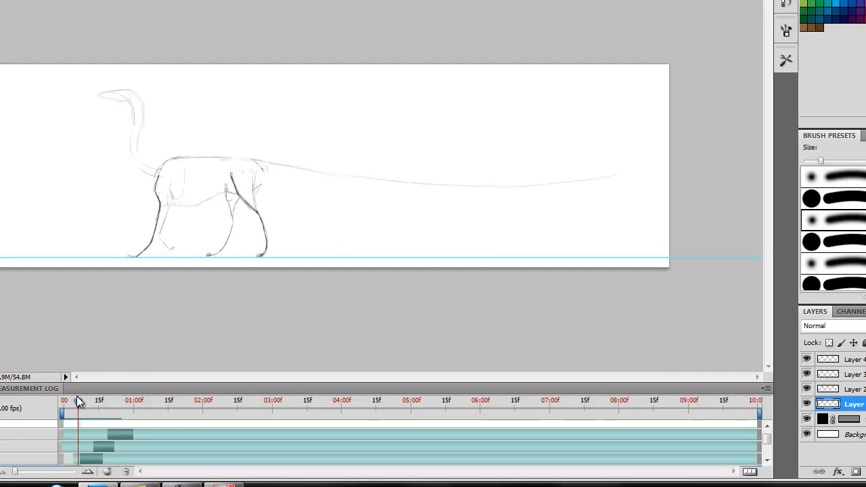
pyautogui.moveTo(79, 401); pyautogui.dragTo(70, 400)
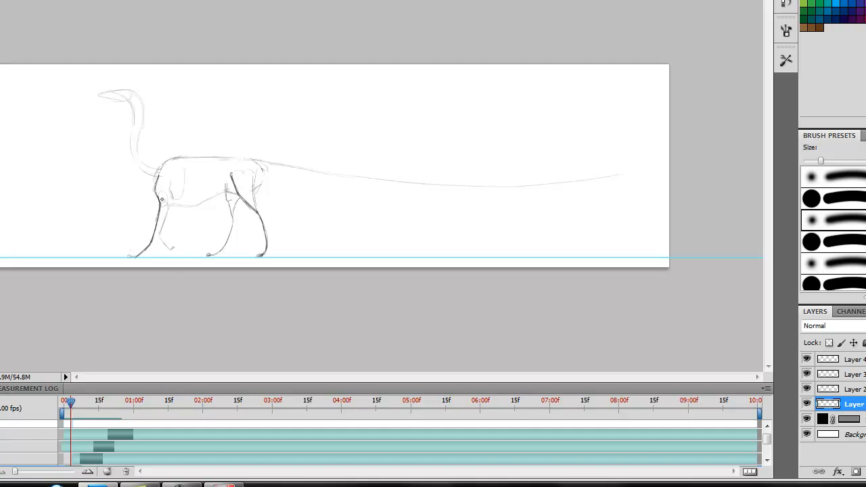
pyautogui.moveTo(178, 228)
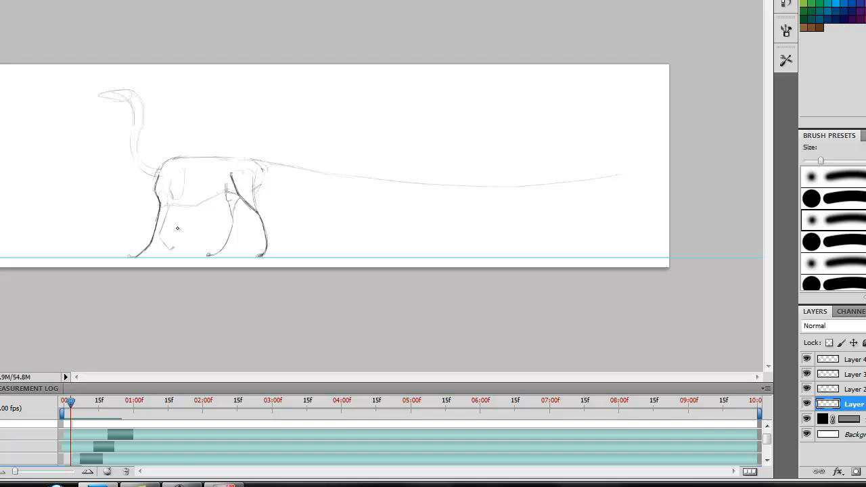
pyautogui.moveTo(92, 389)
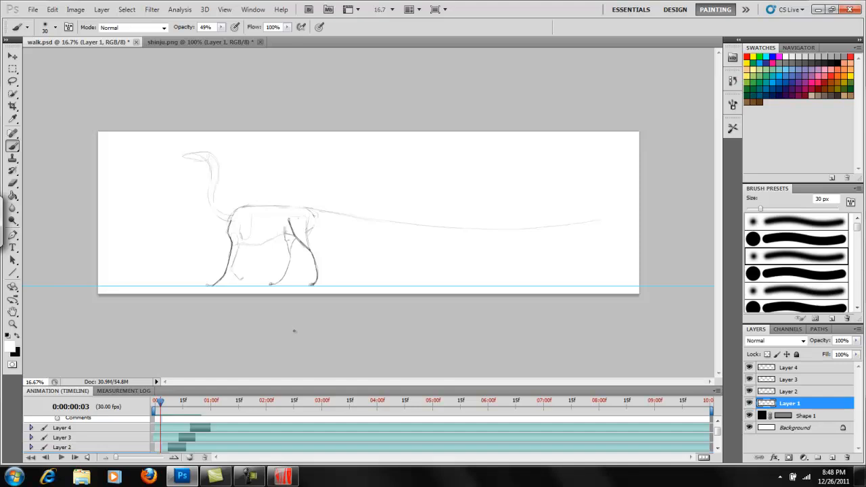
pyautogui.moveTo(303, 338)
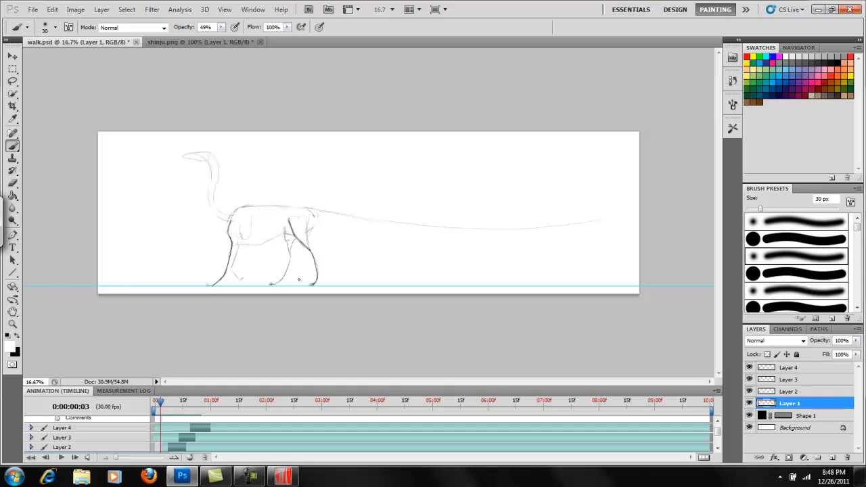
pyautogui.moveTo(249, 405)
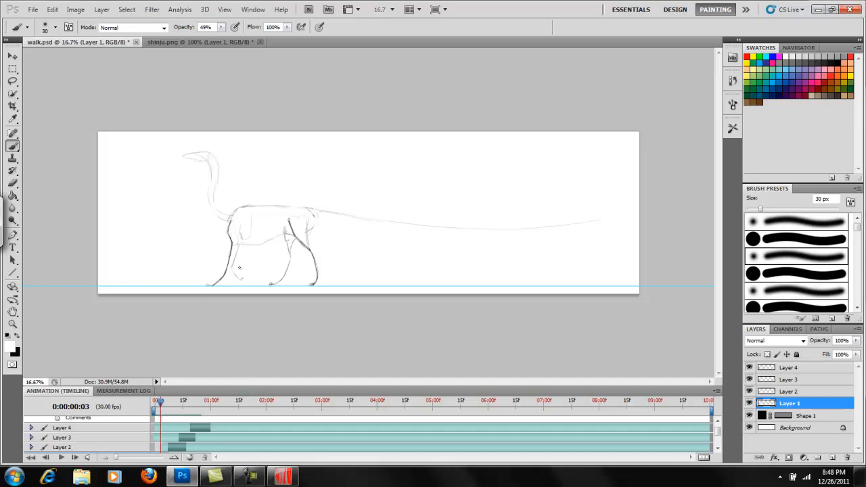
# Scrub the playhead through the early frames to review each existing walk pose
pyautogui.moveTo(156, 400); pyautogui.dragTo(171, 400)
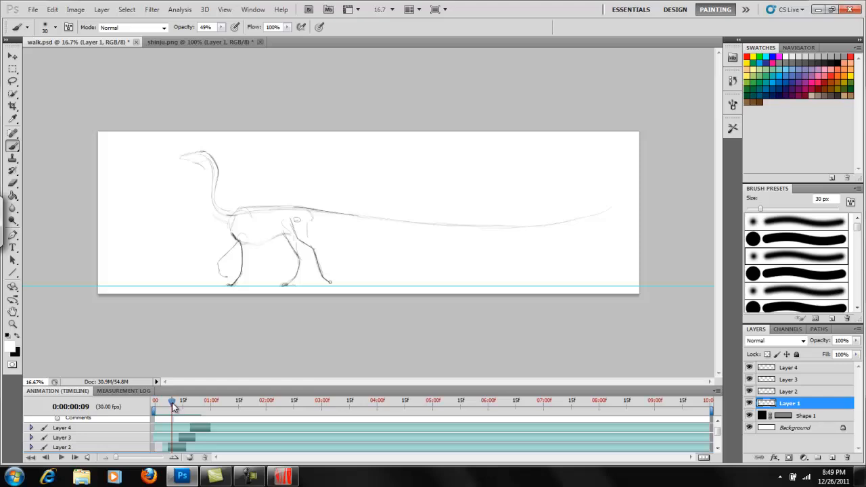
pyautogui.moveTo(170, 400); pyautogui.dragTo(163, 400)
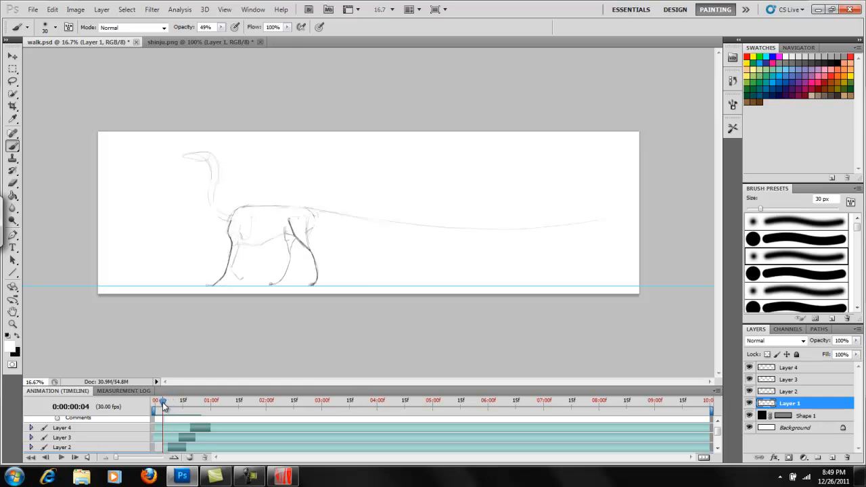
pyautogui.moveTo(162, 401); pyautogui.dragTo(173, 400)
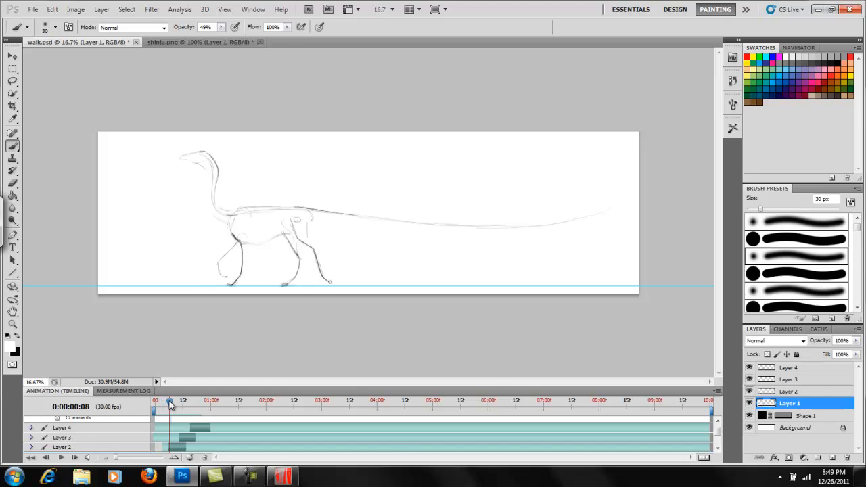
pyautogui.moveTo(170, 401); pyautogui.dragTo(184, 400)
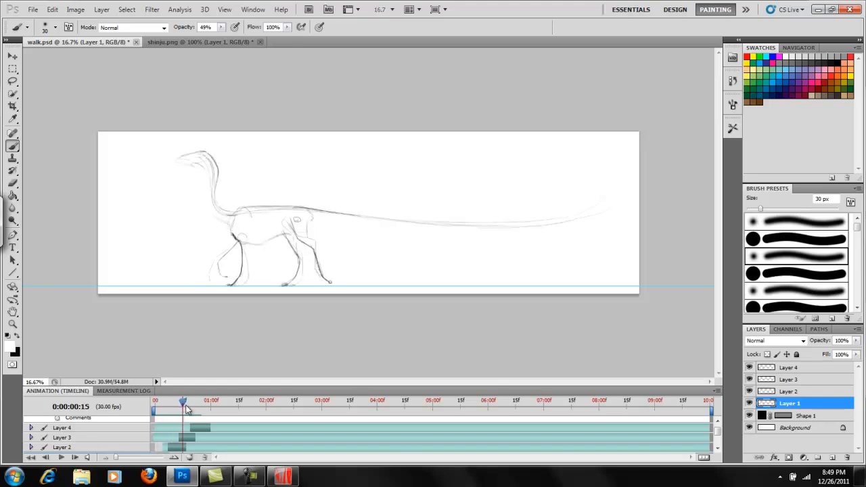
pyautogui.click(184, 400)
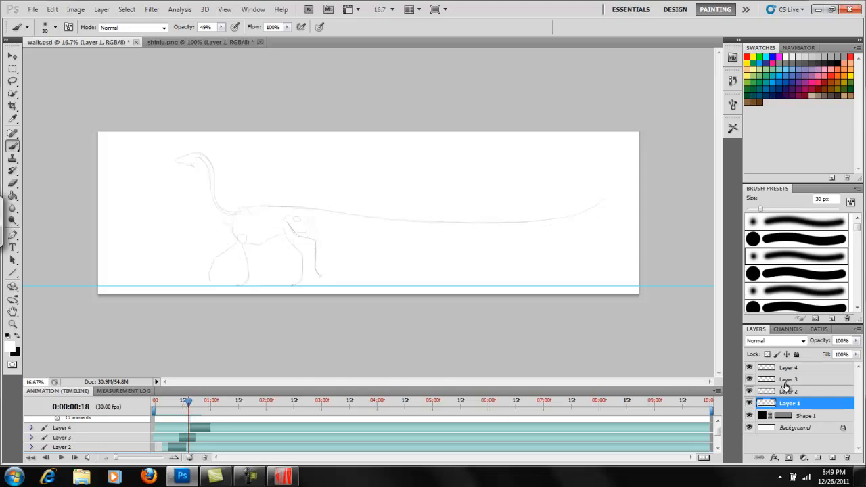
# Select Layer 3, add a new empty Layer 5 and scrub ahead to the next pose
pyautogui.click(787, 378)
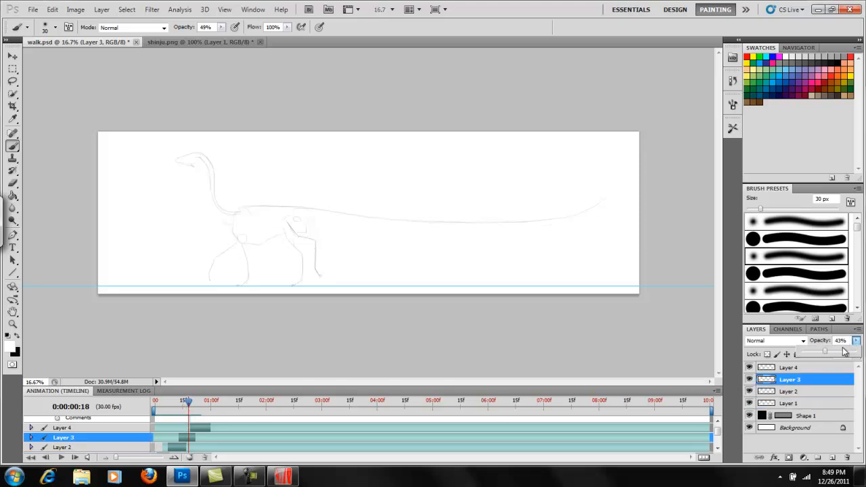
pyautogui.click(840, 340)
pyautogui.write('100')
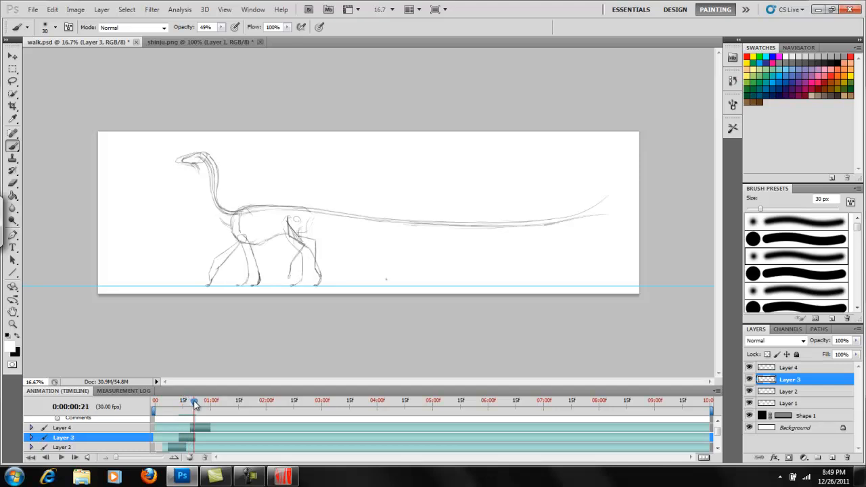
pyautogui.moveTo(194, 400); pyautogui.dragTo(187, 400)
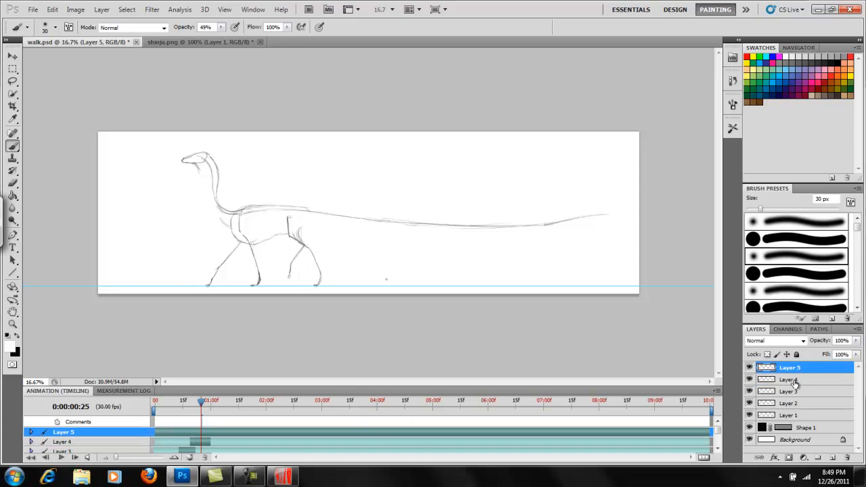
# Shift the layer clip along the timeline and choose a fine 2 px brush tip
pyautogui.click(787, 378)
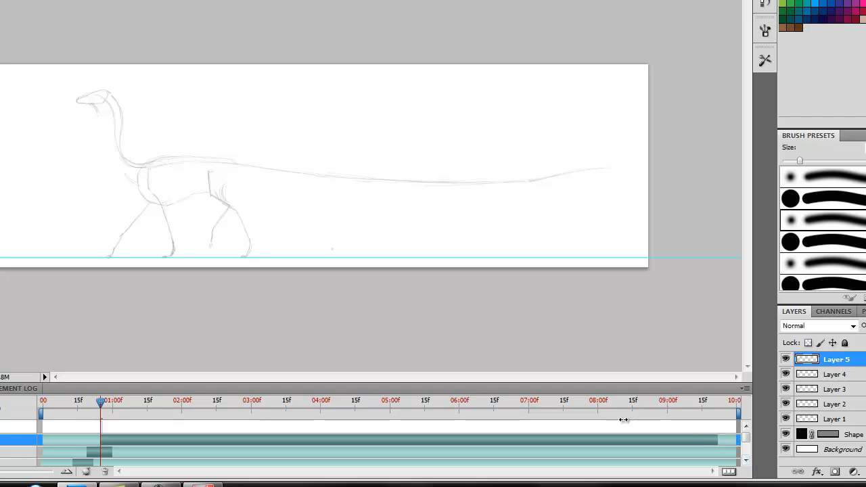
pyautogui.moveTo(100, 404); pyautogui.dragTo(107, 404)
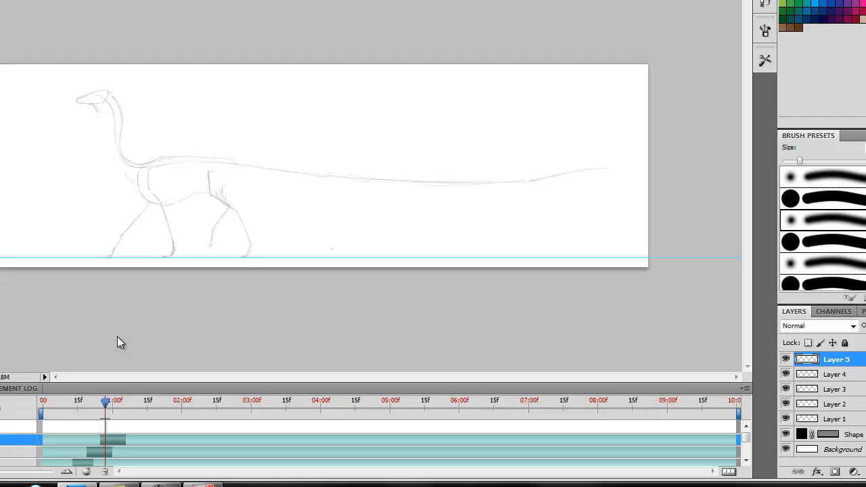
pyautogui.moveTo(525, 296)
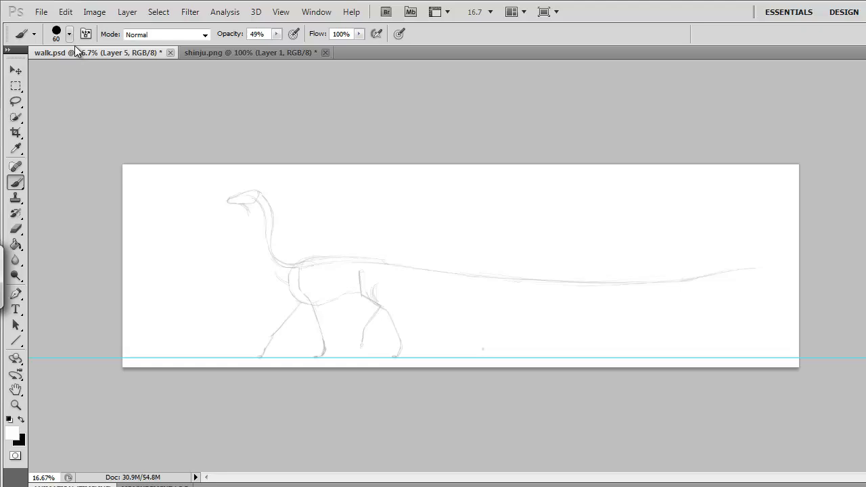
pyautogui.click(70, 33)
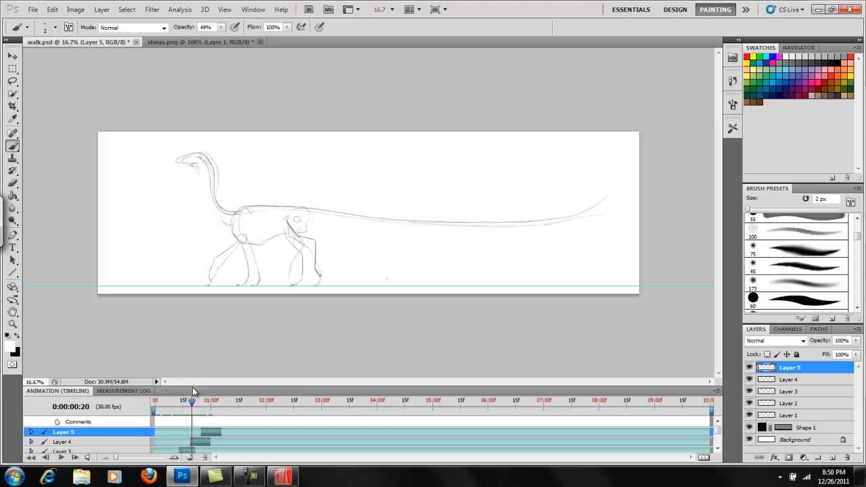
# Move to frame 28 and sketch the torso and chest outline on Layer 5
pyautogui.click(194, 400)
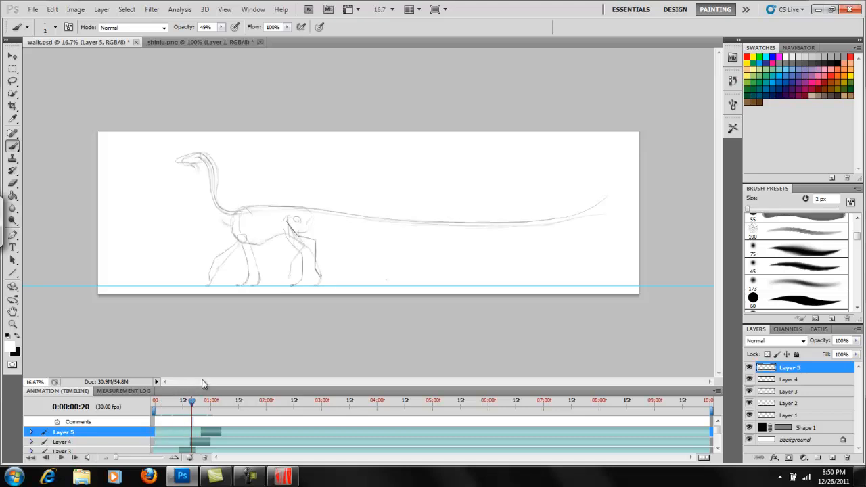
pyautogui.moveTo(192, 401); pyautogui.dragTo(156, 401)
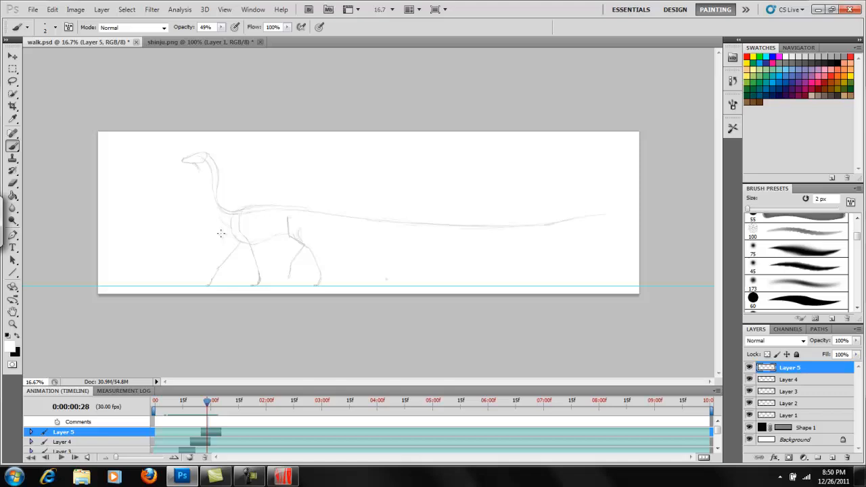
pyautogui.moveTo(259, 255)
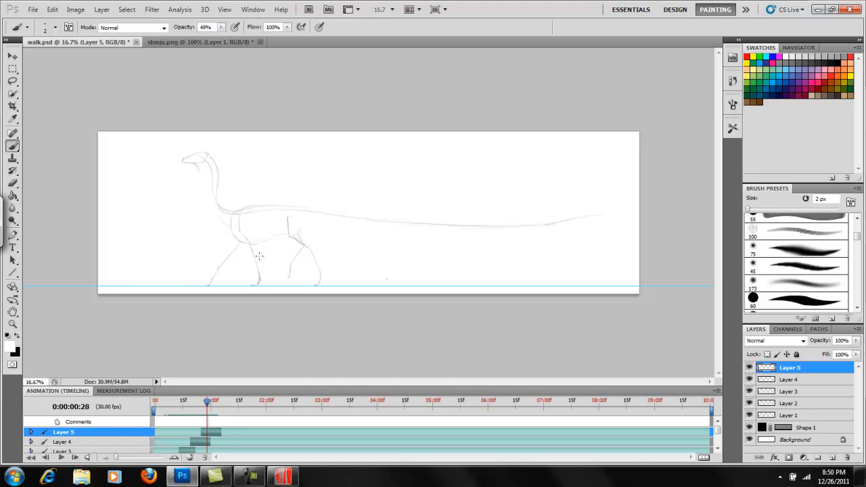
pyautogui.moveTo(236, 276)
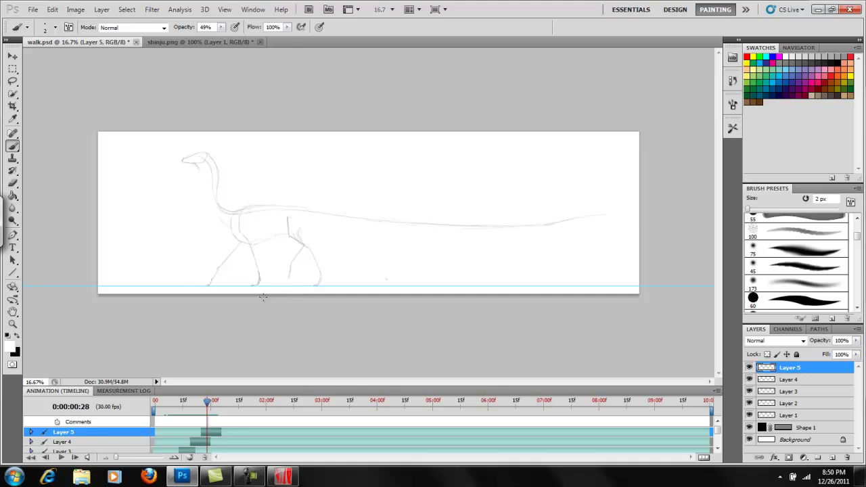
pyautogui.moveTo(256, 276)
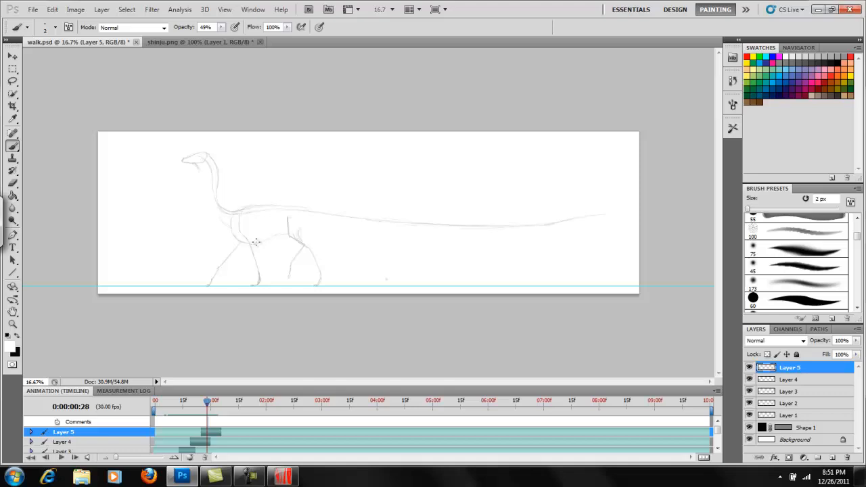
pyautogui.moveTo(239, 228)
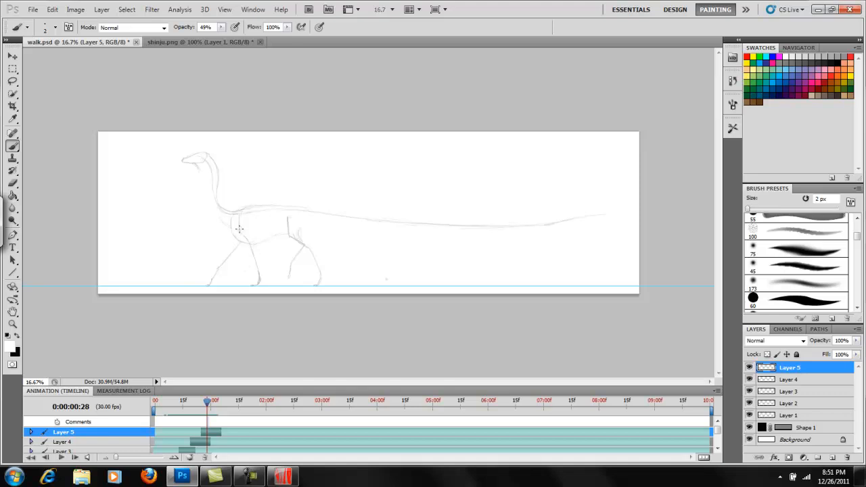
pyautogui.moveTo(211, 152)
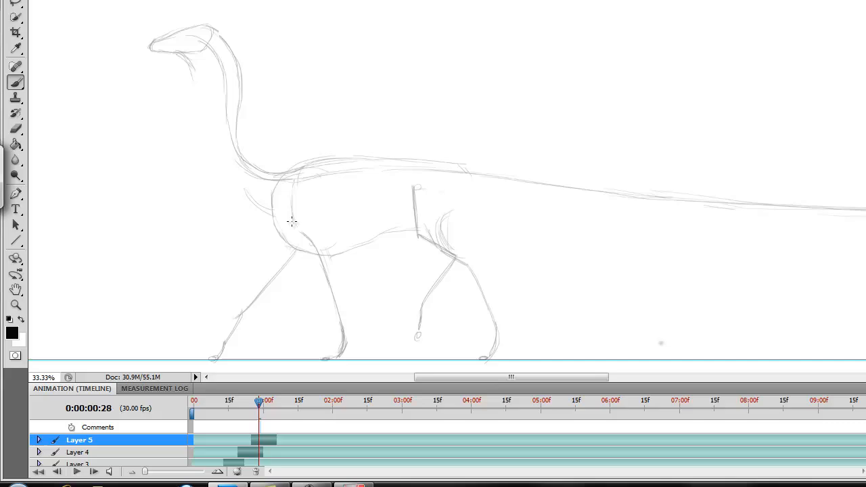
pyautogui.moveTo(292, 189); pyautogui.dragTo(322, 267)
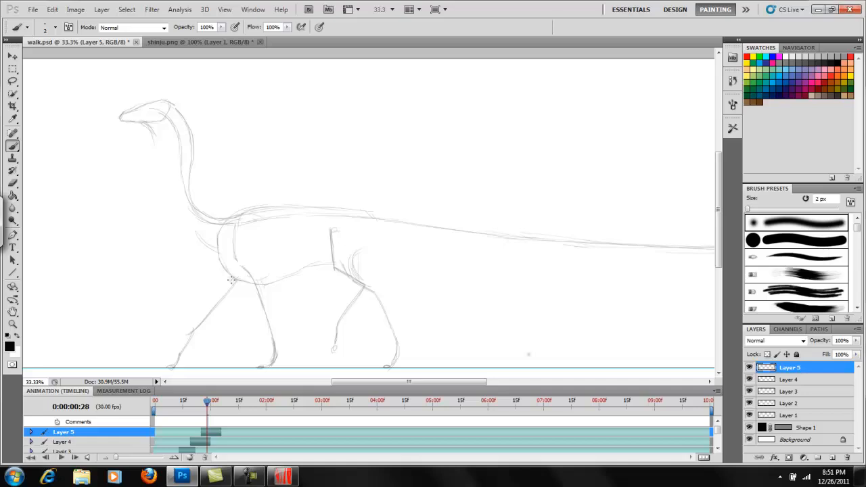
pyautogui.moveTo(241, 259)
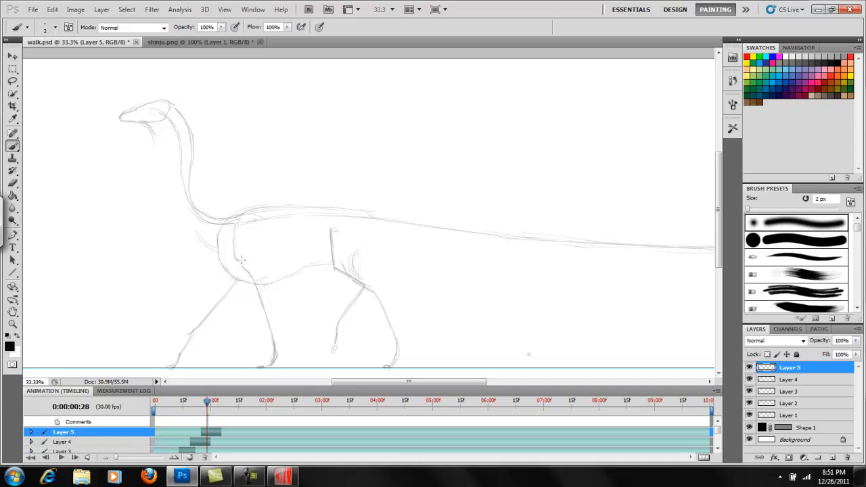
pyautogui.moveTo(257, 276)
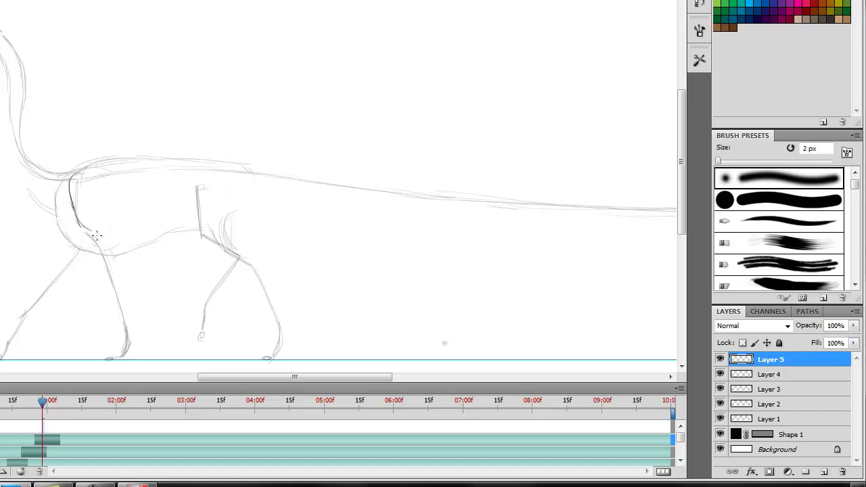
pyautogui.moveTo(97, 237); pyautogui.dragTo(119, 264)
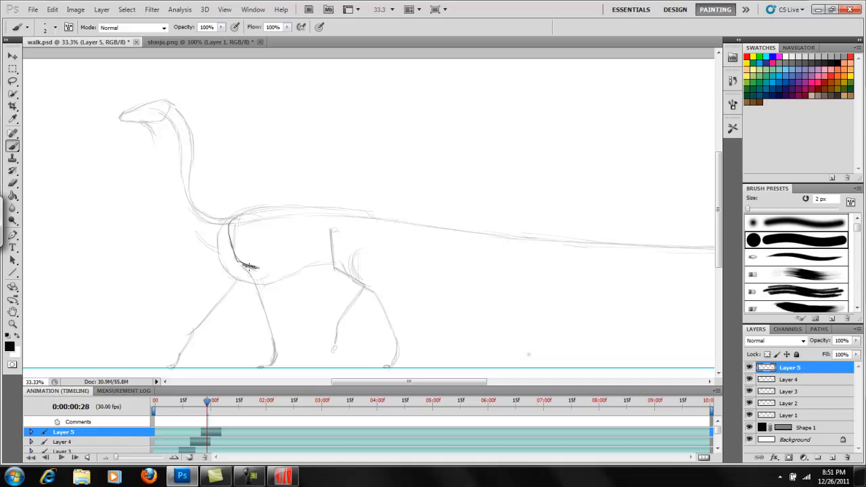
pyautogui.moveTo(250, 268); pyautogui.dragTo(284, 331)
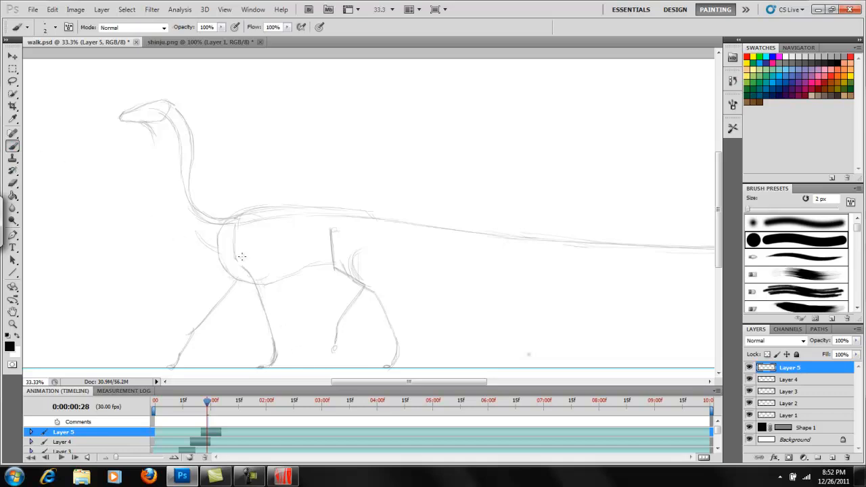
# Sketch the front leg and shoulder joint, briefly erasing stray strokes
pyautogui.moveTo(237, 260); pyautogui.dragTo(264, 280)
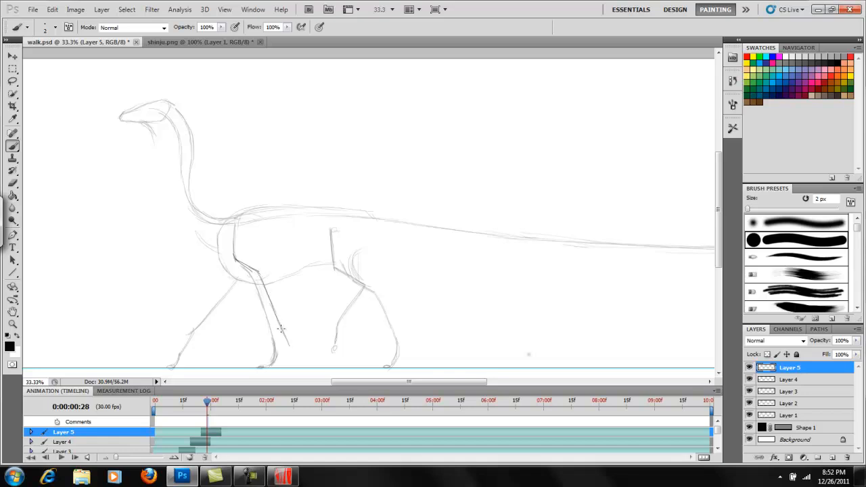
pyautogui.moveTo(278, 318); pyautogui.dragTo(298, 349)
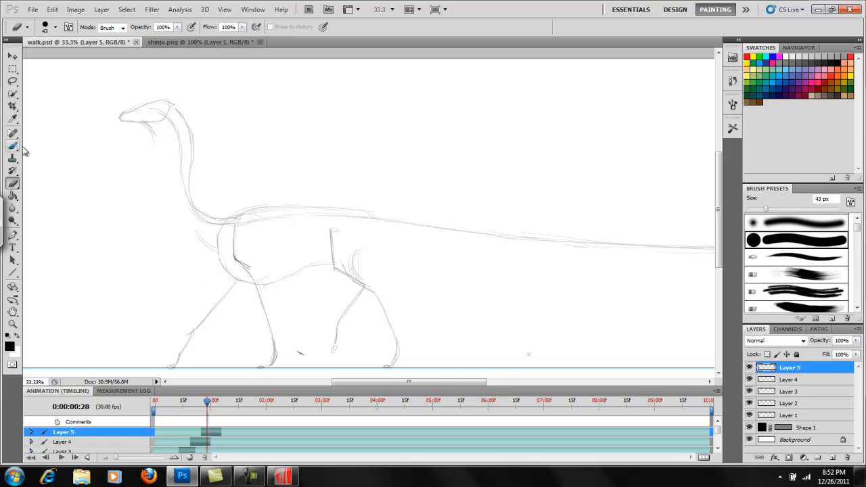
pyautogui.click(13, 184)
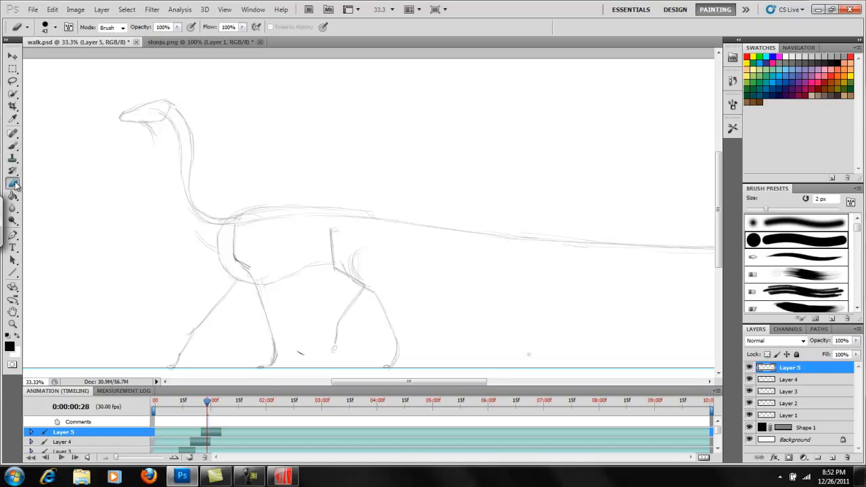
pyautogui.click(12, 146)
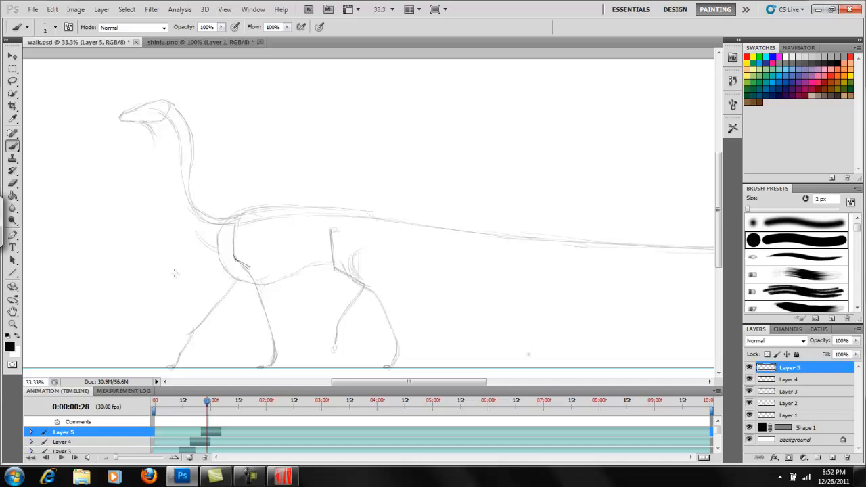
pyautogui.moveTo(198, 367)
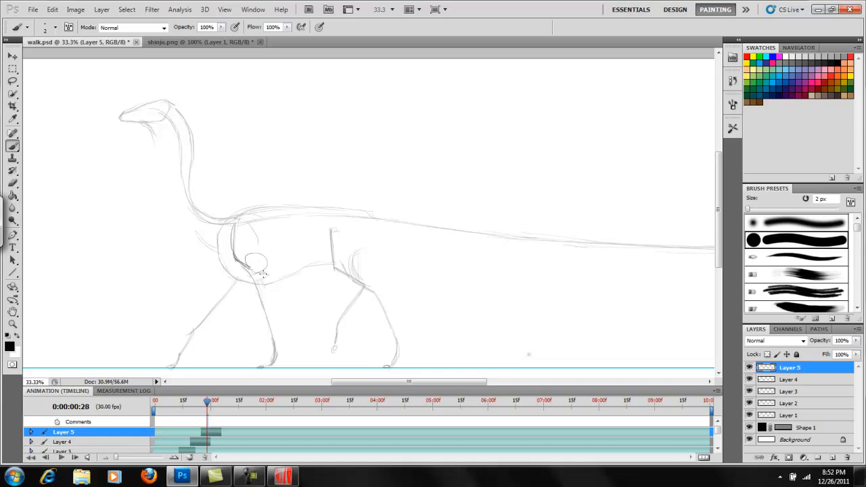
pyautogui.moveTo(256, 271); pyautogui.dragTo(270, 295)
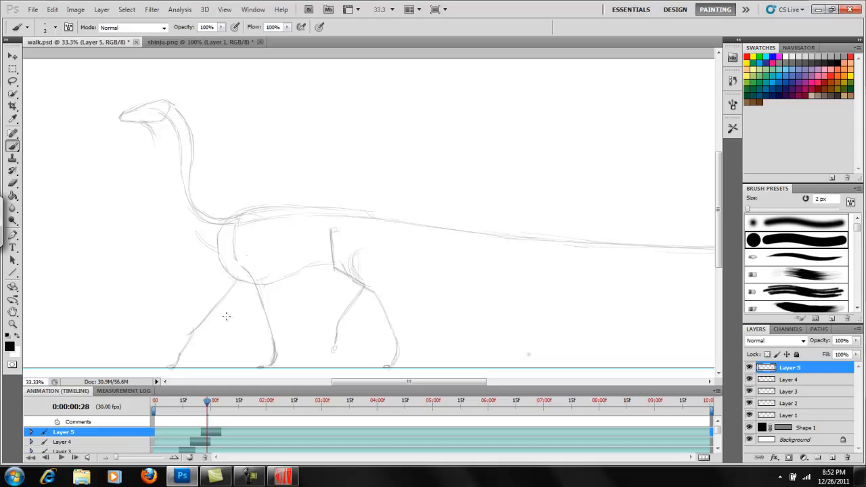
pyautogui.moveTo(235, 283)
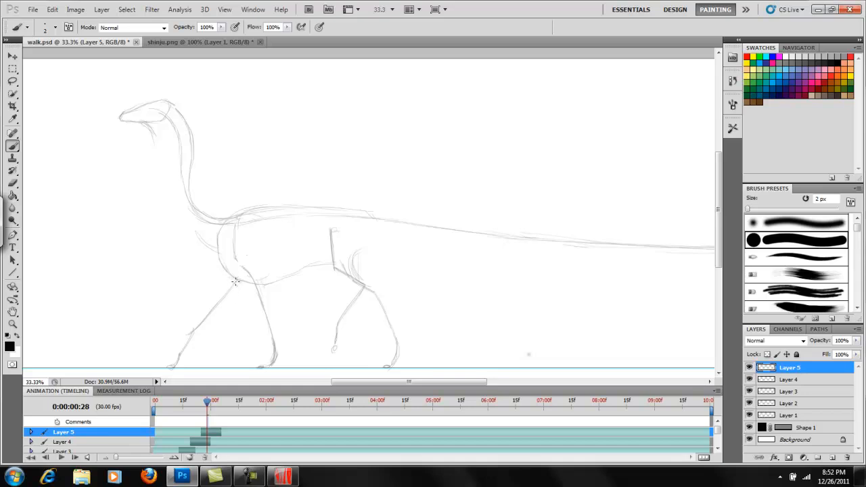
# Draw the front leg down to the ground and start the far hind leg's thigh
pyautogui.moveTo(236, 280); pyautogui.dragTo(208, 346)
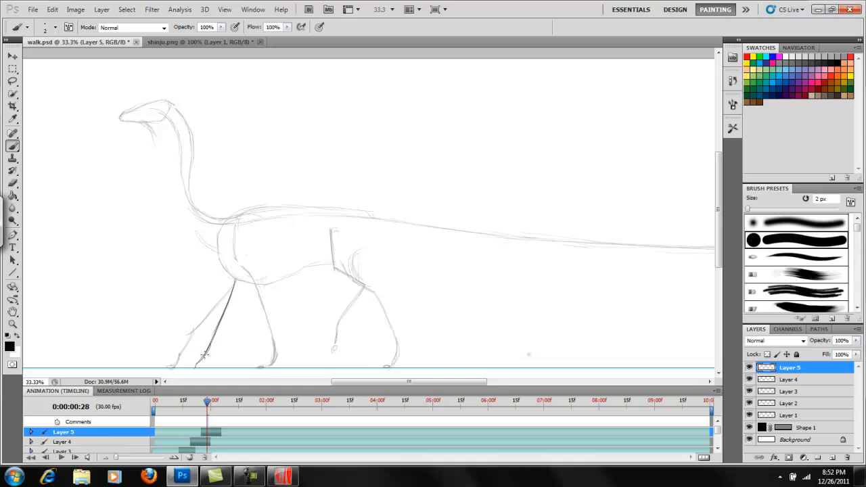
pyautogui.click(225, 9)
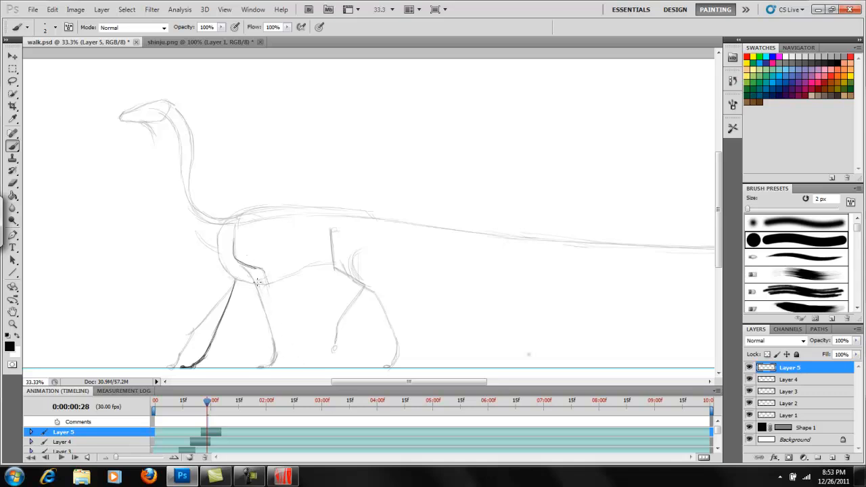
pyautogui.moveTo(256, 274); pyautogui.dragTo(303, 350)
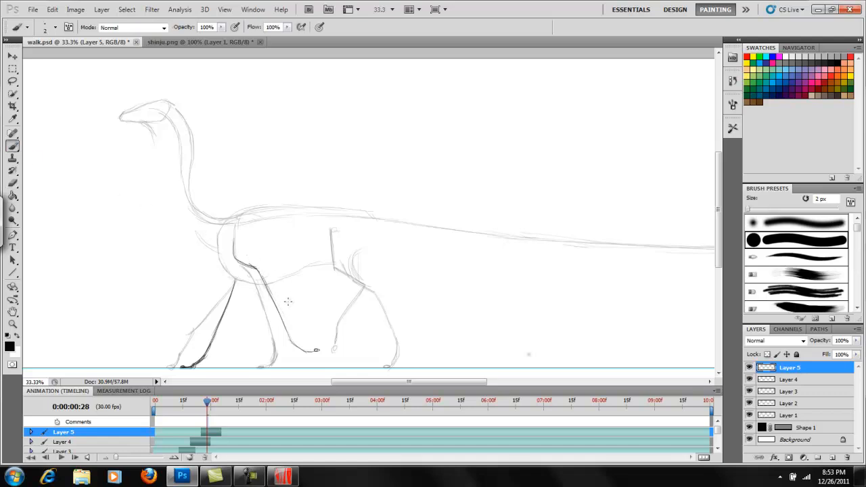
pyautogui.moveTo(313, 368)
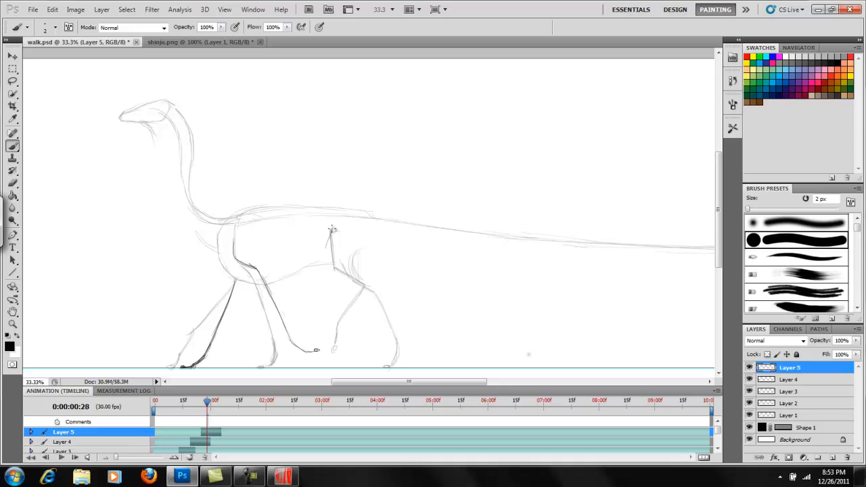
pyautogui.moveTo(332, 230); pyautogui.dragTo(319, 273)
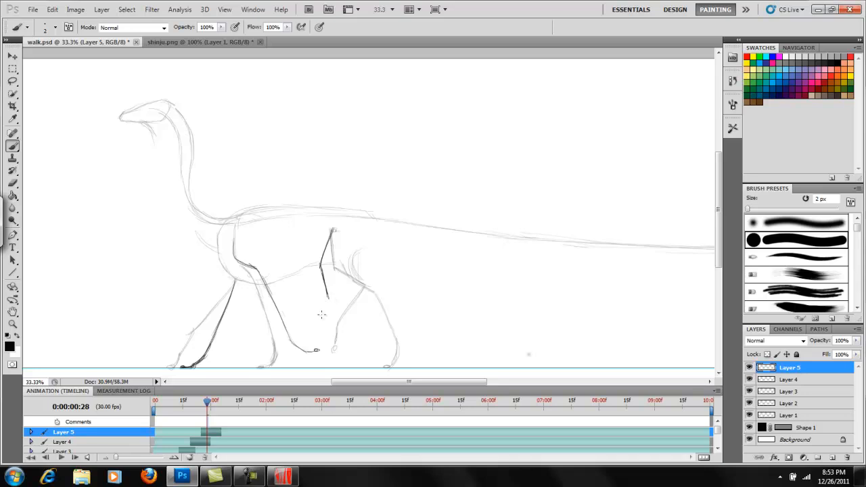
pyautogui.moveTo(365, 339)
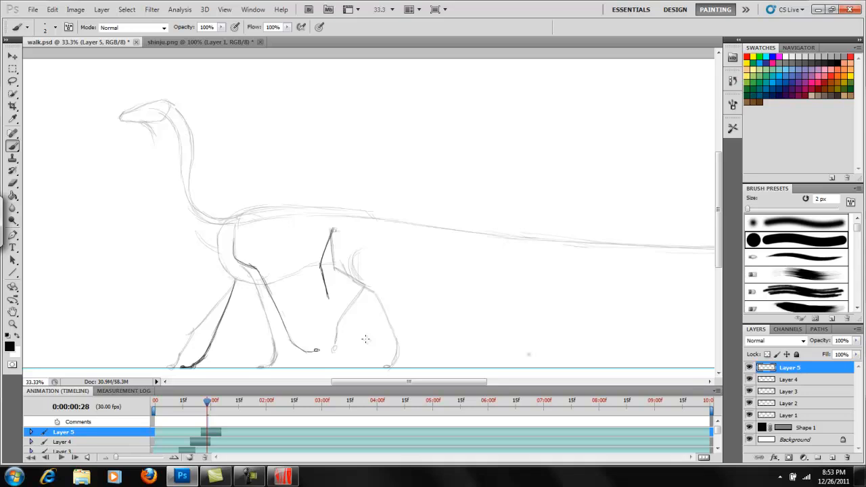
pyautogui.moveTo(366, 336)
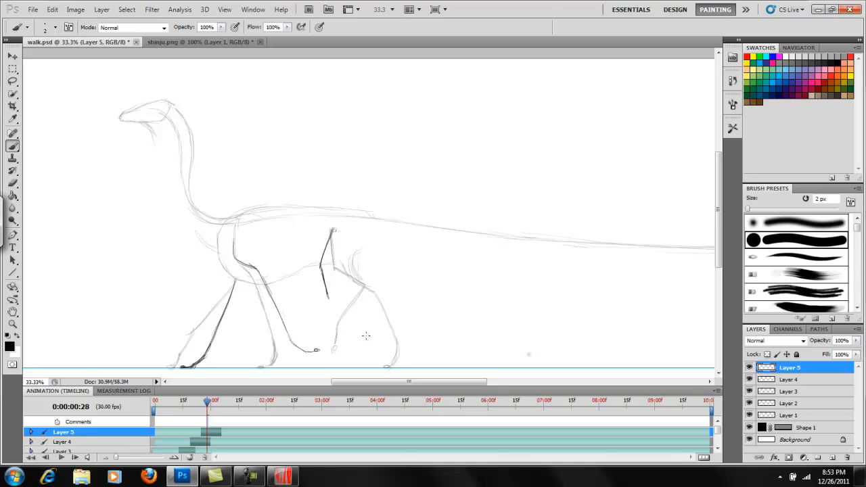
pyautogui.moveTo(329, 312)
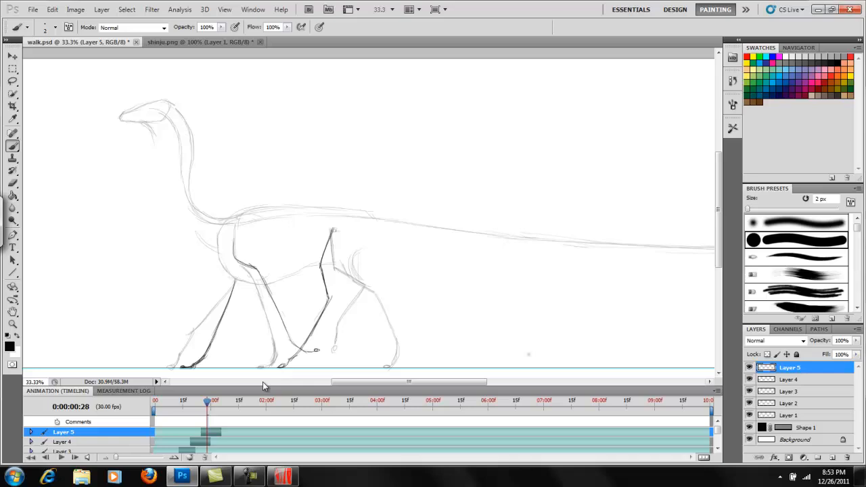
pyautogui.moveTo(281, 388)
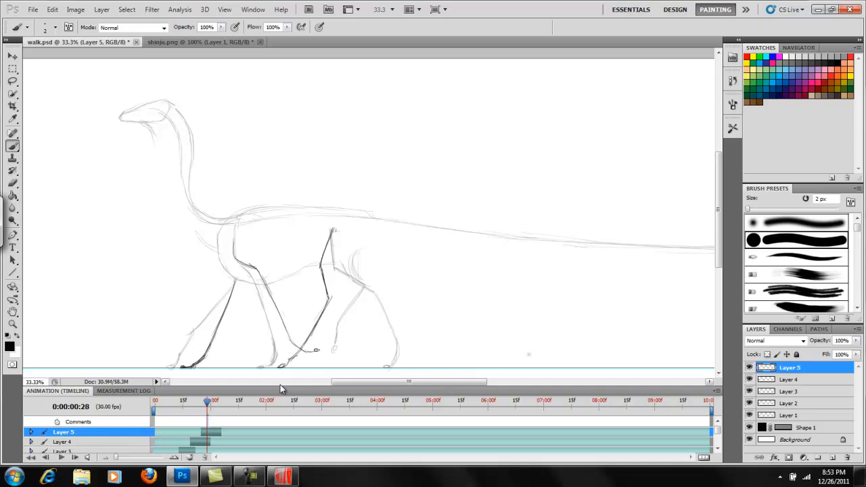
pyautogui.moveTo(513, 382)
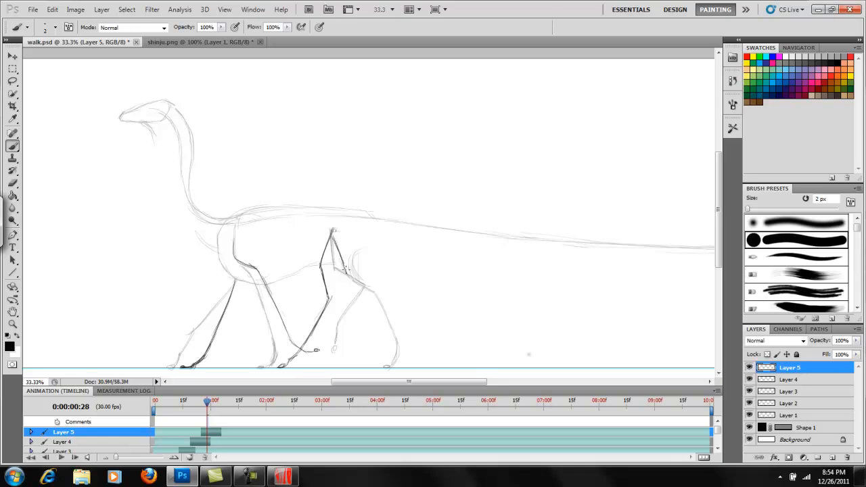
# Draw the near hind leg from hip to a foot on the ground, cleaning stray marks
pyautogui.moveTo(340, 269); pyautogui.dragTo(382, 292)
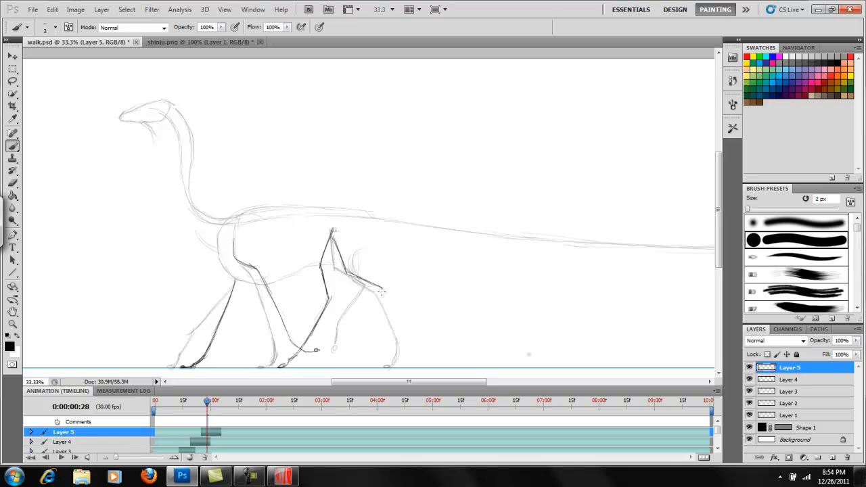
pyautogui.moveTo(354, 291); pyautogui.dragTo(406, 345)
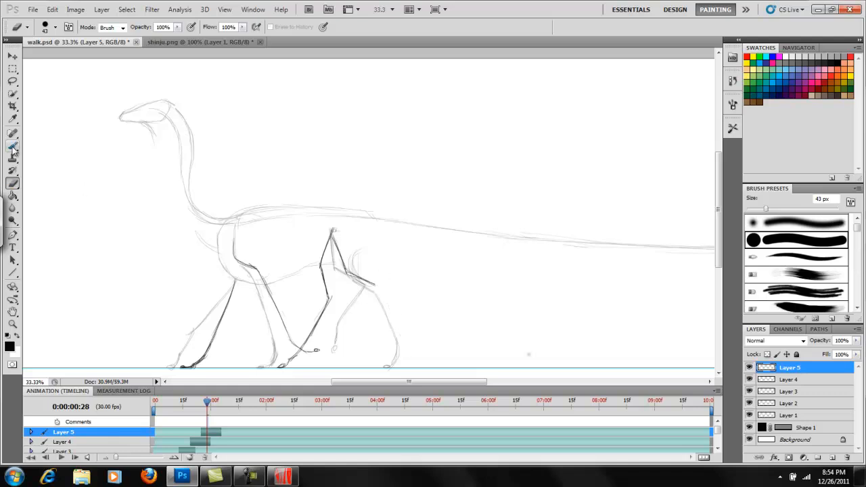
pyautogui.click(13, 146)
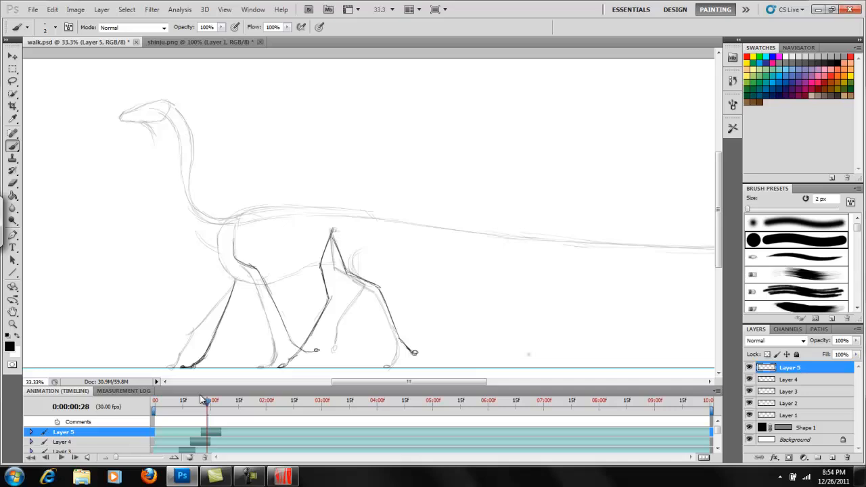
pyautogui.moveTo(206, 401); pyautogui.dragTo(196, 400)
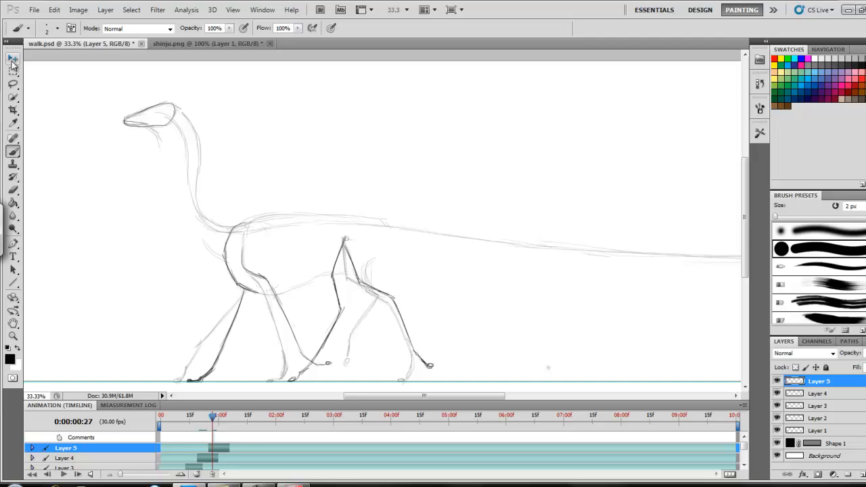
# Lasso the dragon's head, move it into position with Free Transform, commit, return to Brush
pyautogui.click(14, 84)
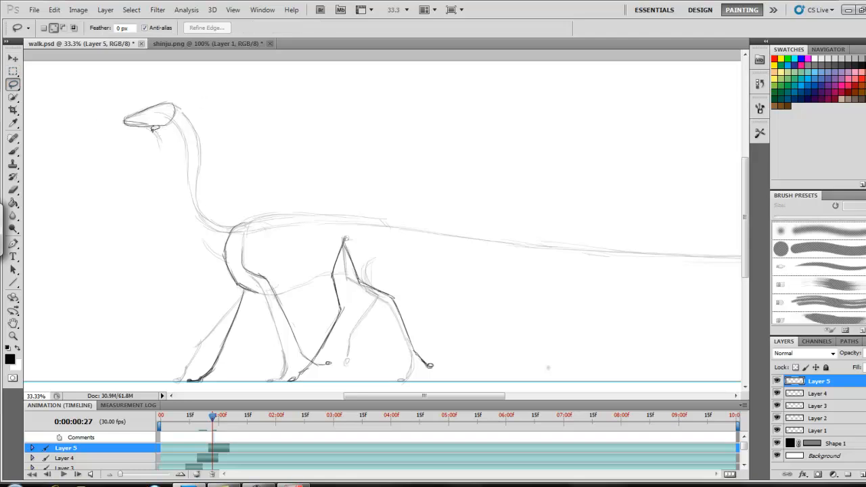
pyautogui.click(13, 59)
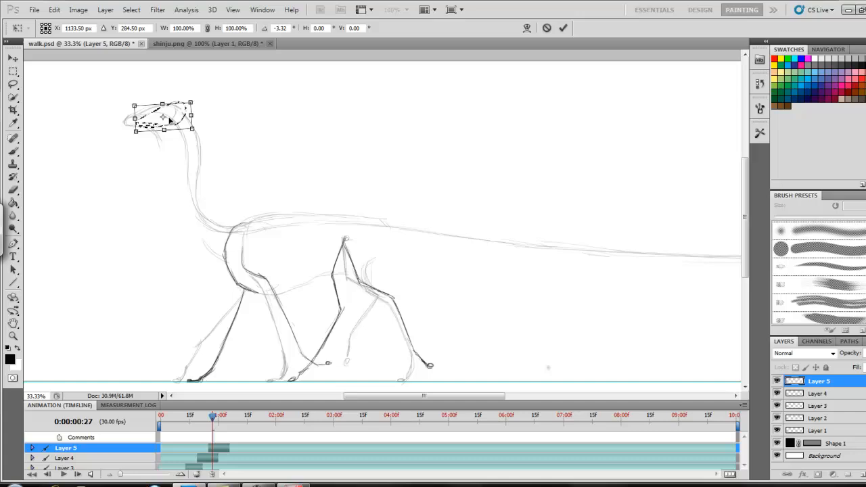
pyautogui.moveTo(169, 119); pyautogui.dragTo(160, 119)
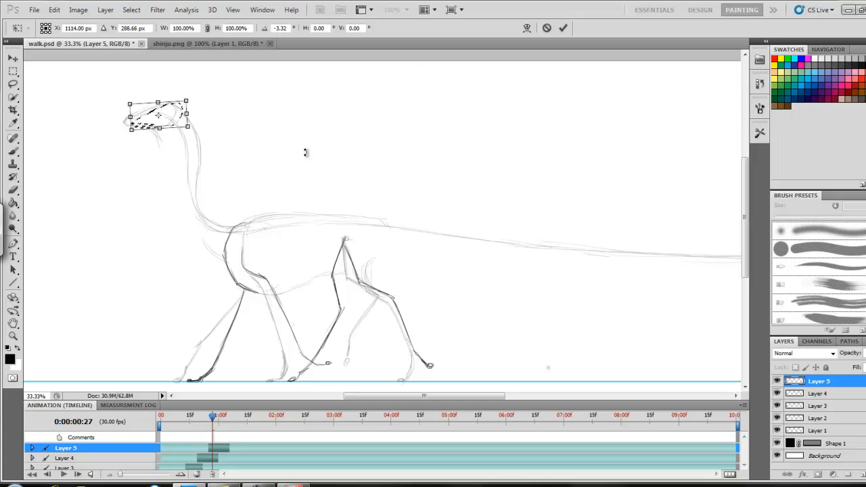
pyautogui.click(562, 27)
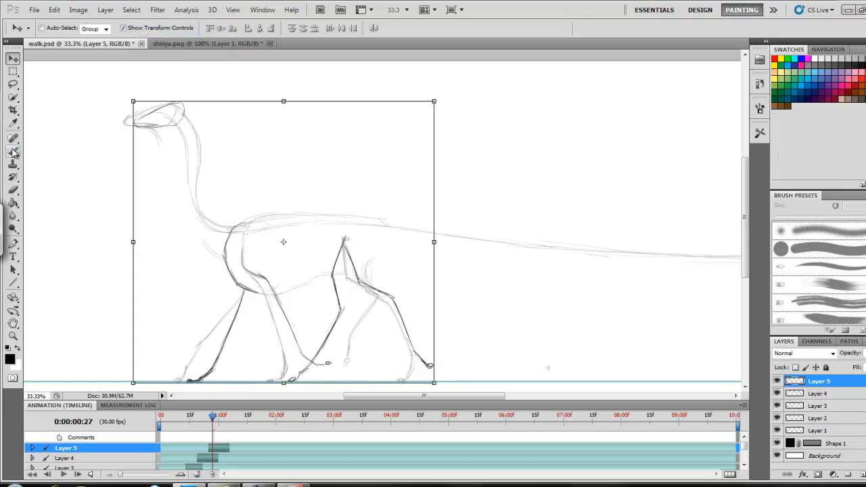
pyautogui.click(13, 138)
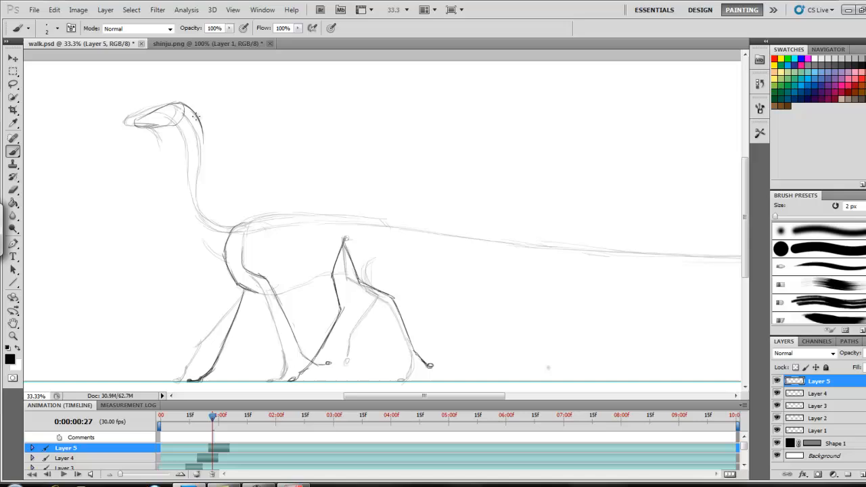
# Darken the head, neck, back and belly lines, then return the playhead to the start
pyautogui.moveTo(197, 115); pyautogui.dragTo(200, 216)
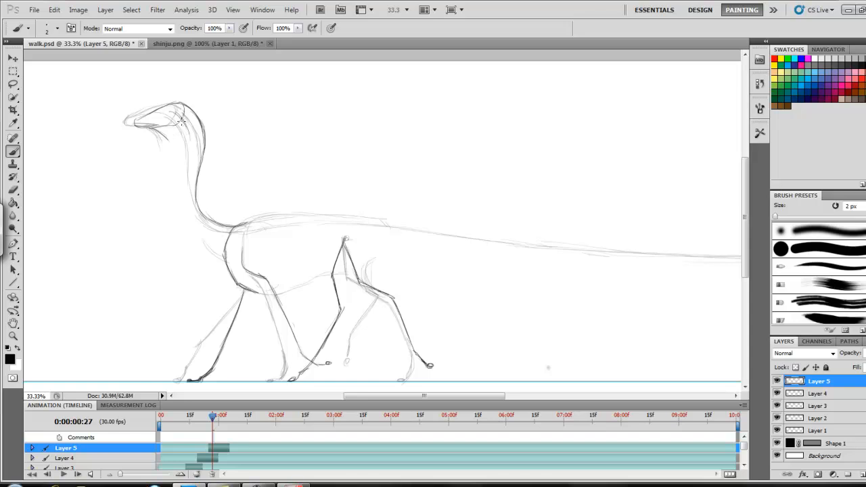
pyautogui.moveTo(181, 122); pyautogui.dragTo(215, 237)
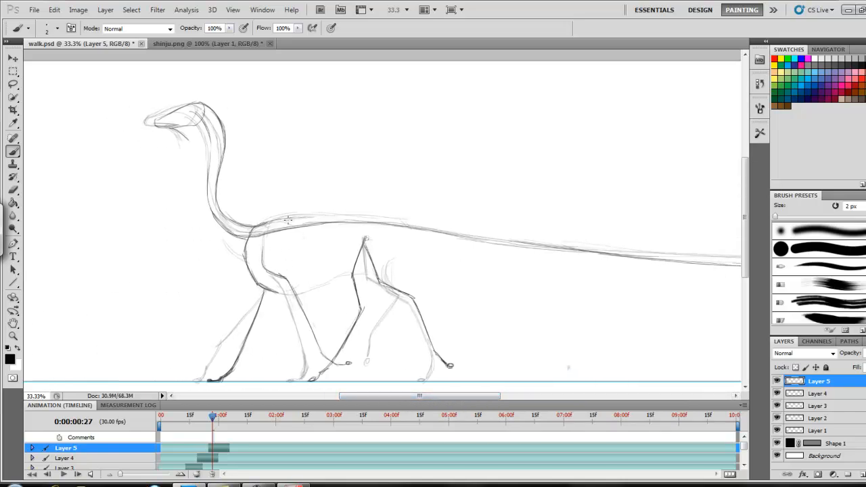
pyautogui.moveTo(284, 217); pyautogui.dragTo(399, 241)
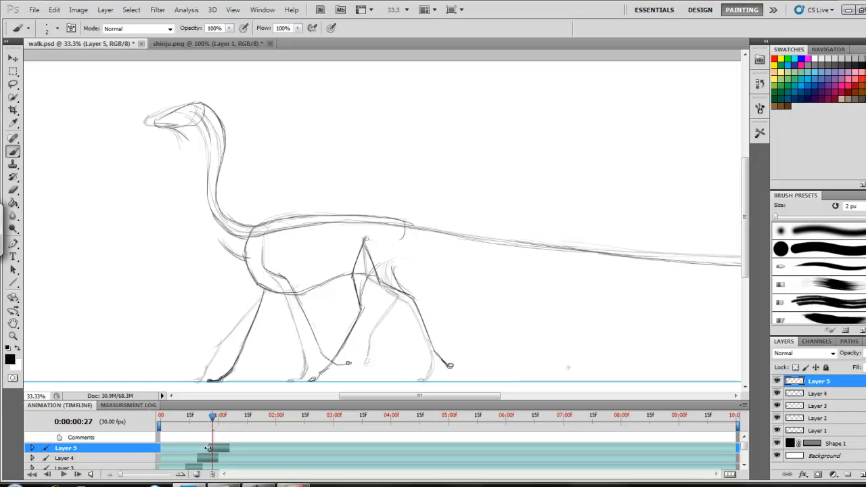
pyautogui.moveTo(211, 416); pyautogui.dragTo(182, 417)
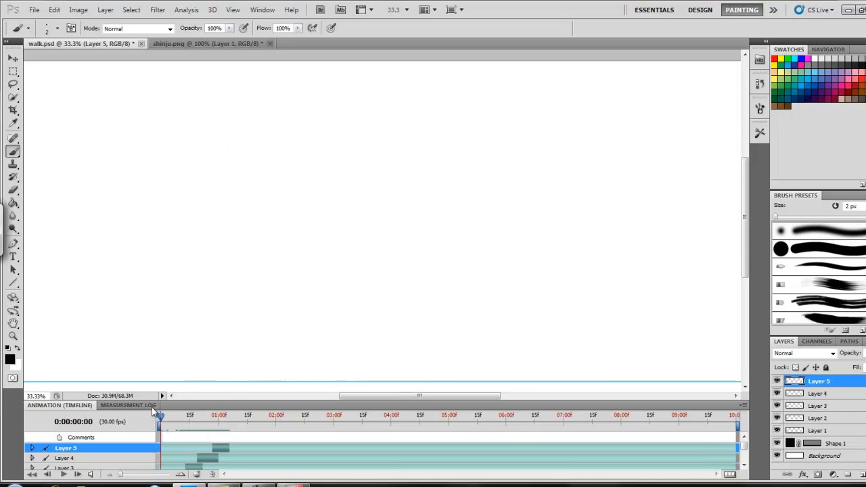
# Scrub the playhead across the walk-cycle frames to compare poses, then select Layer 4 for editing
pyautogui.moveTo(160, 414); pyautogui.dragTo(187, 414)
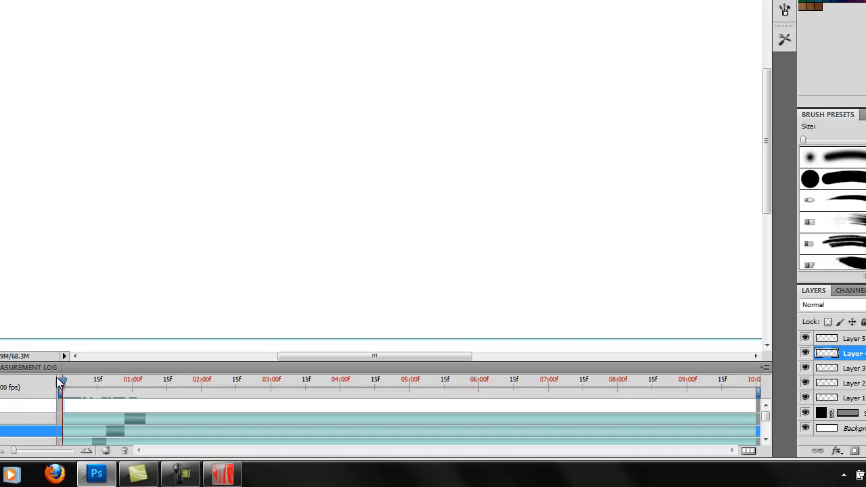
pyautogui.moveTo(61, 380); pyautogui.dragTo(107, 380)
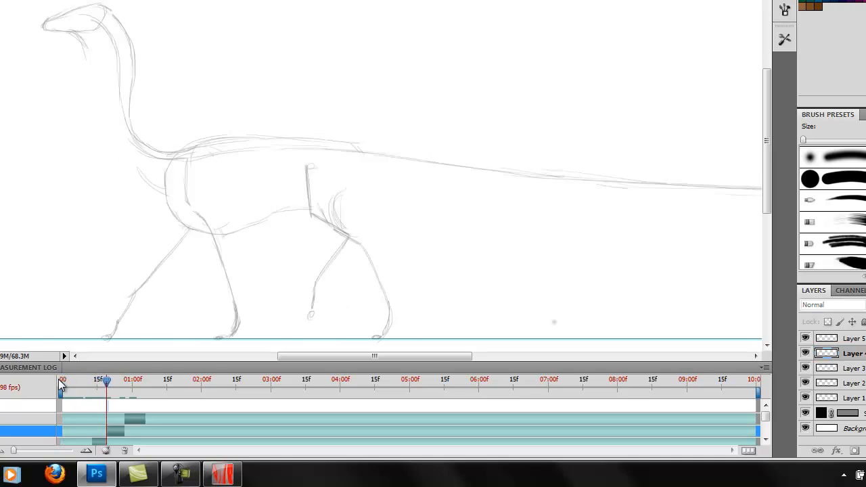
pyautogui.moveTo(107, 382); pyautogui.dragTo(146, 381)
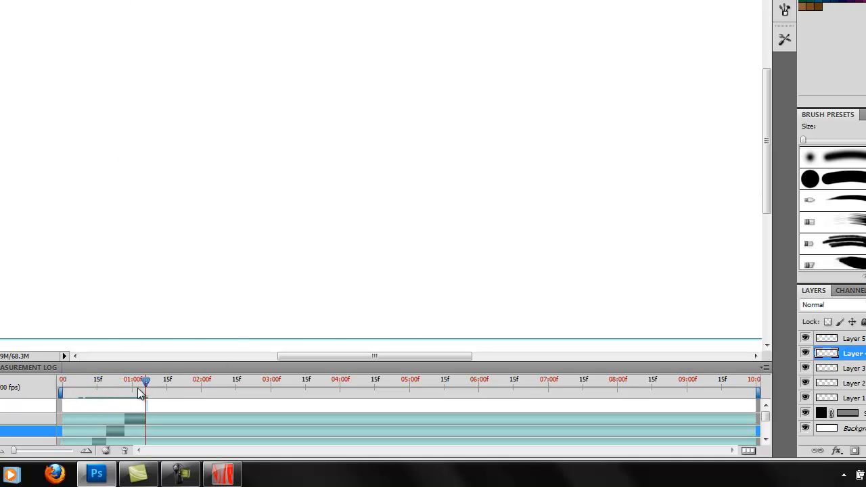
pyautogui.moveTo(146, 380); pyautogui.dragTo(62, 380)
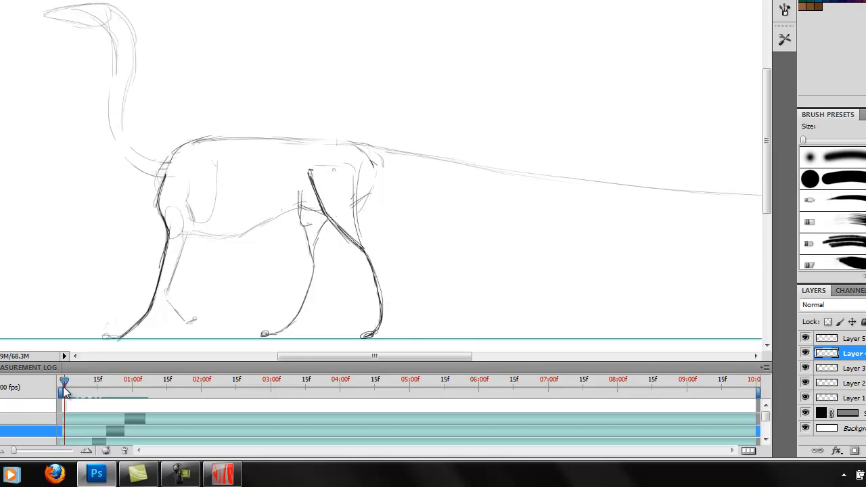
pyautogui.moveTo(63, 381); pyautogui.dragTo(128, 381)
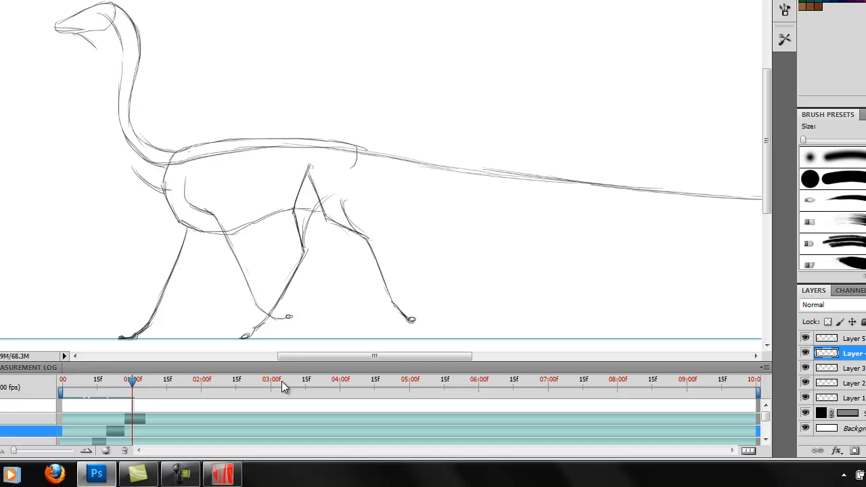
pyautogui.moveTo(200, 411)
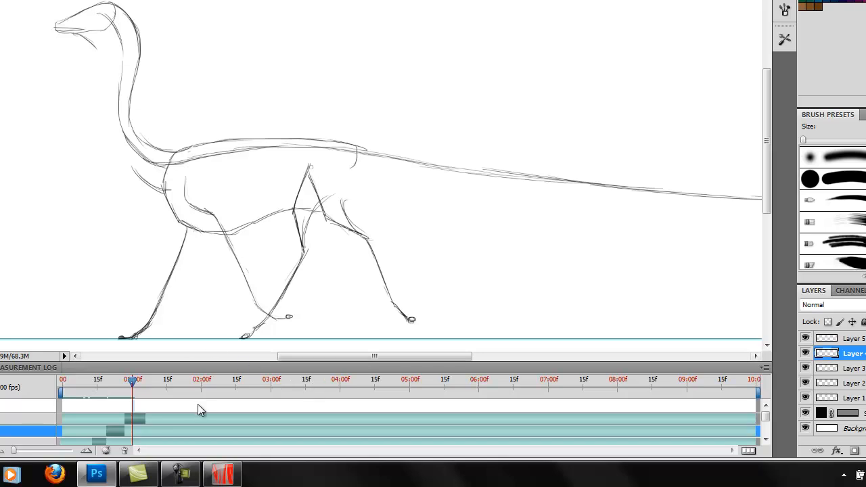
pyautogui.moveTo(176, 329)
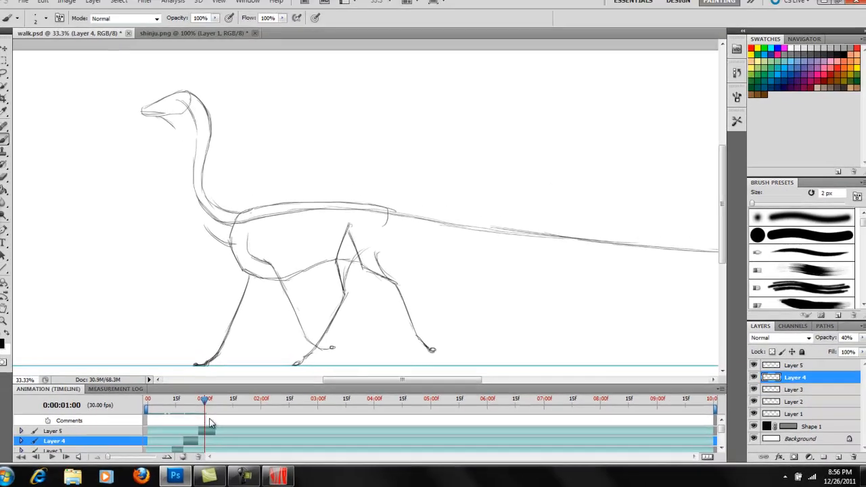
pyautogui.click(157, 399)
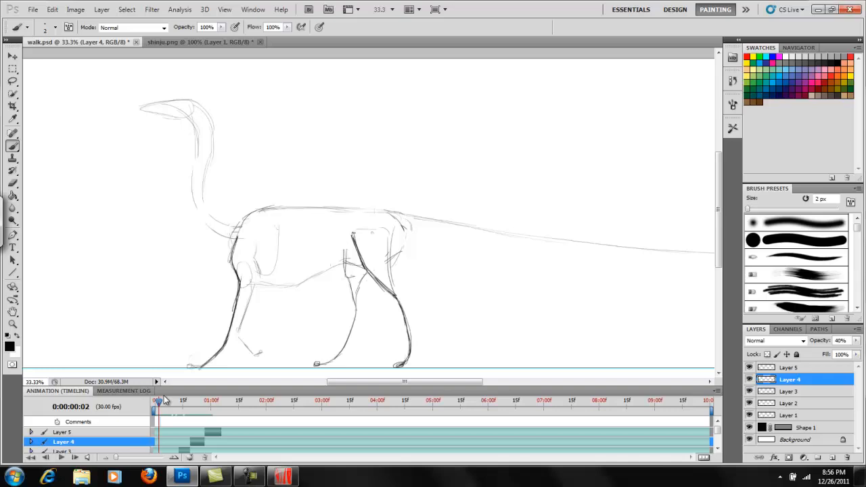